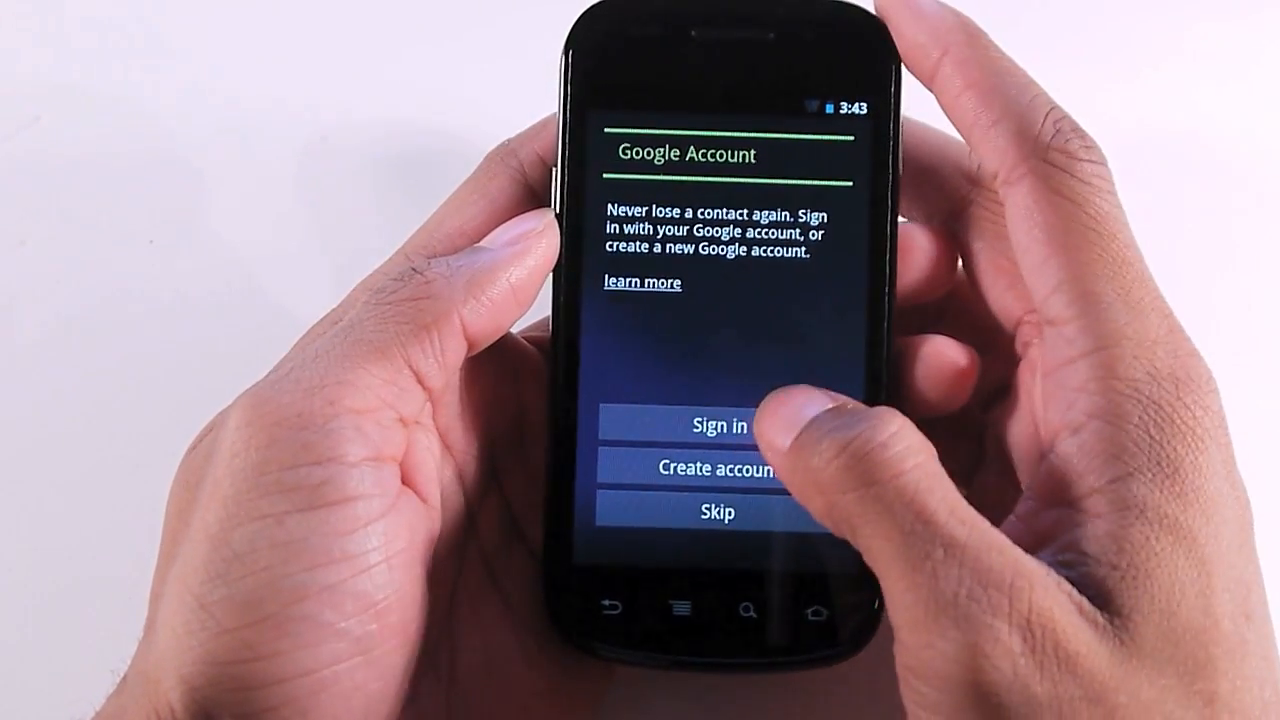
Step: Start Google sign-in, choose the GadgetUniversity Wi-Fi network and begin entering its password
click(715, 425)
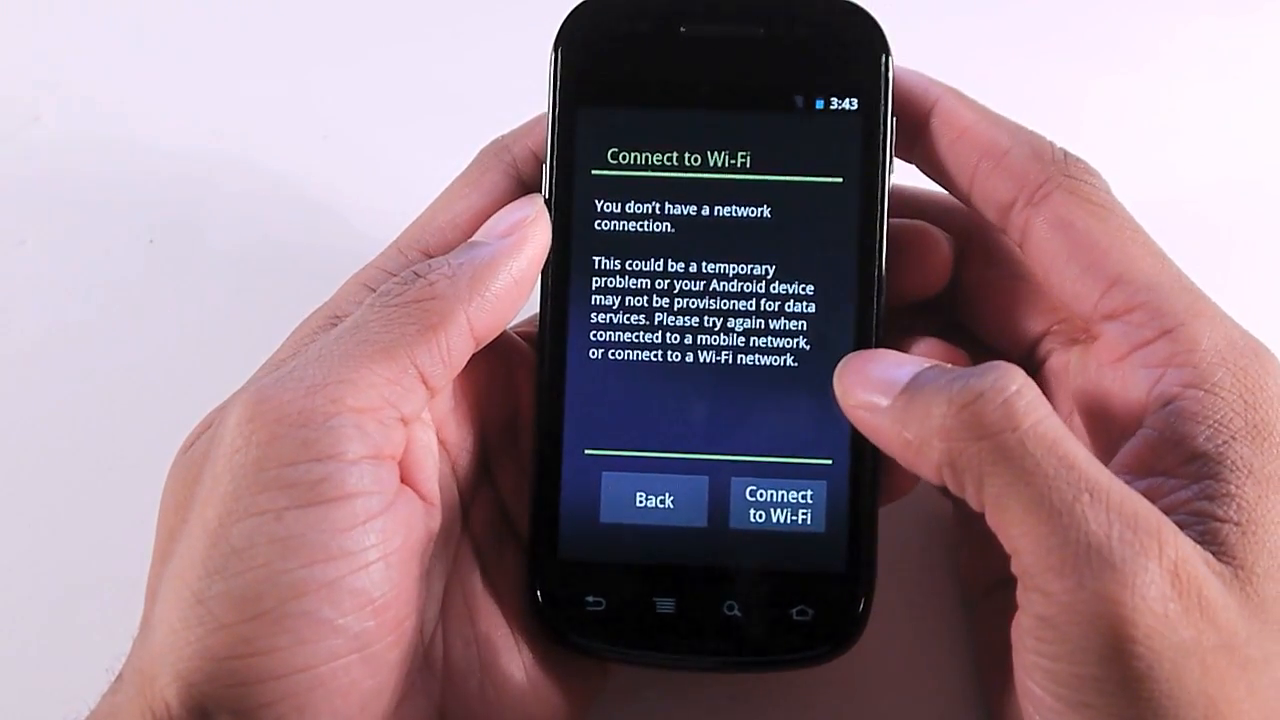
click(778, 500)
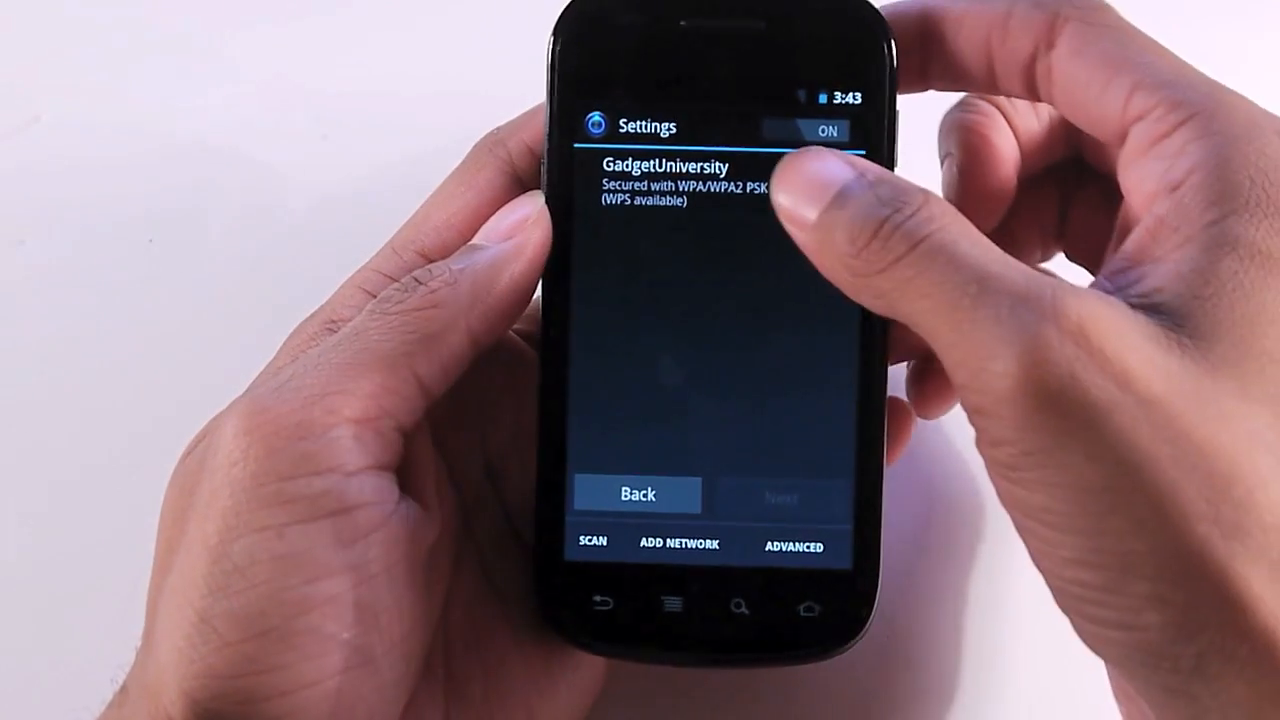
click(680, 185)
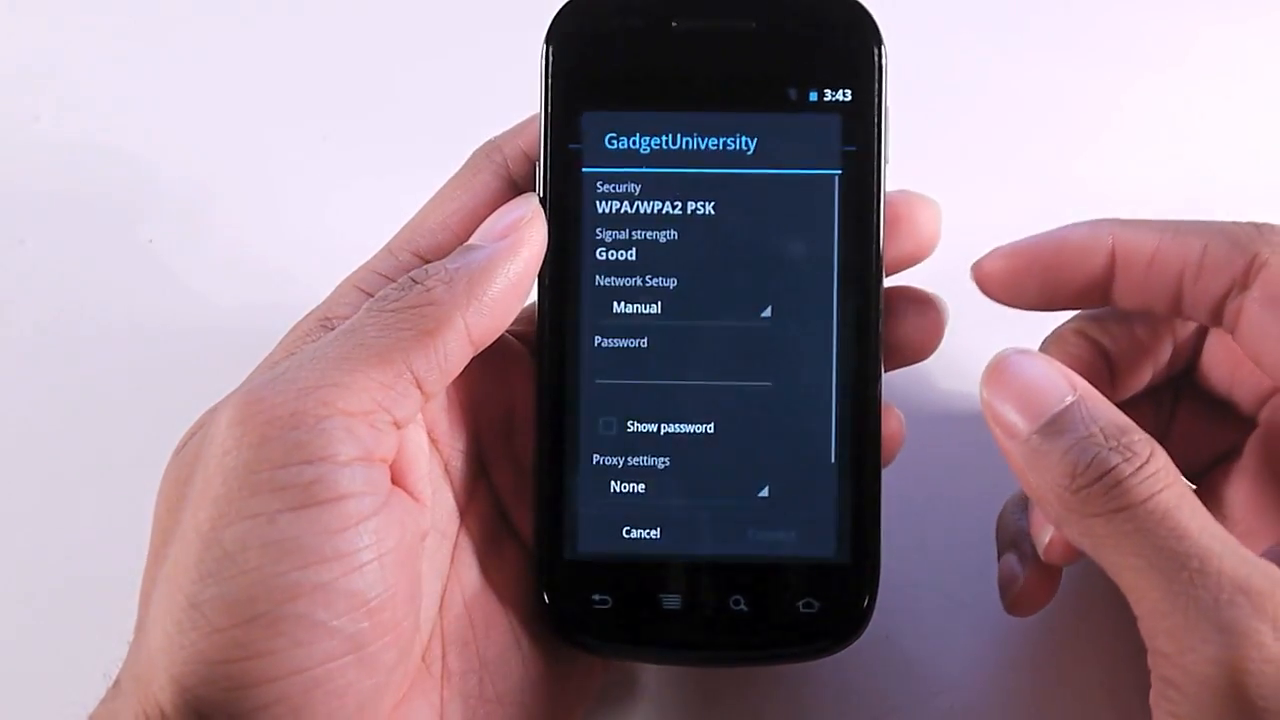
click(680, 378)
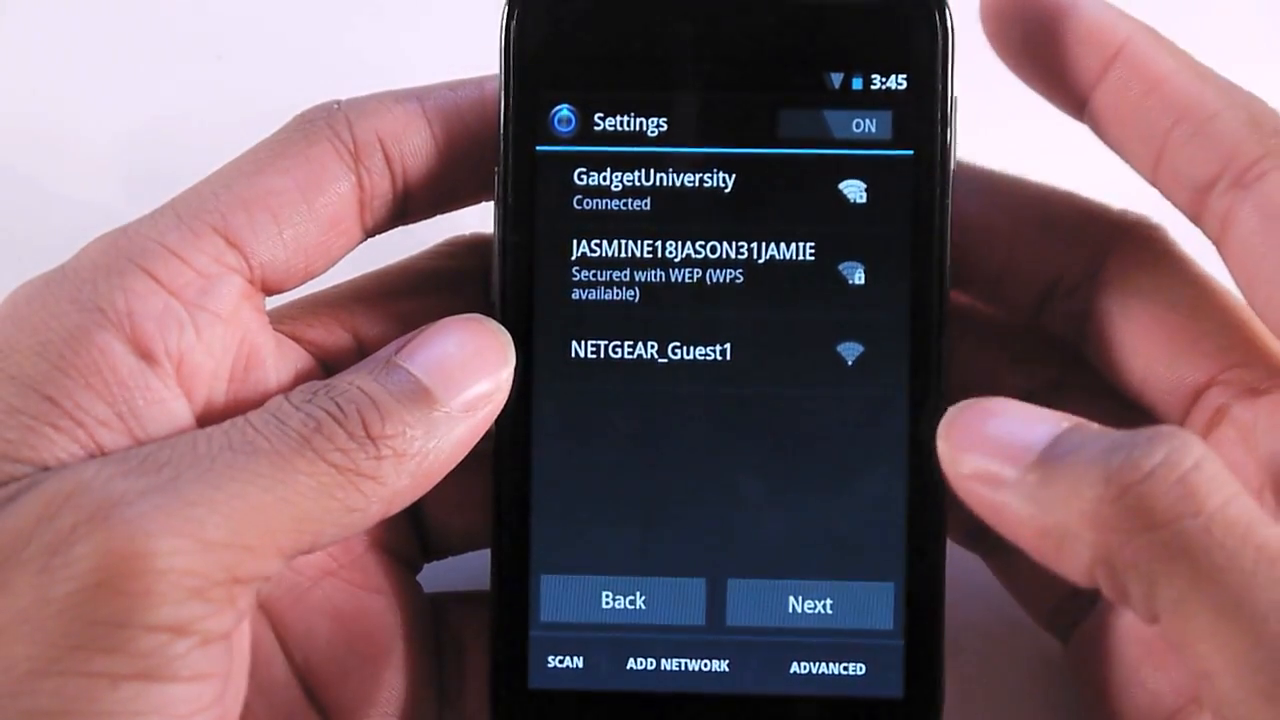
Step: Continue to Google account sign-in and begin entering the account email
click(809, 601)
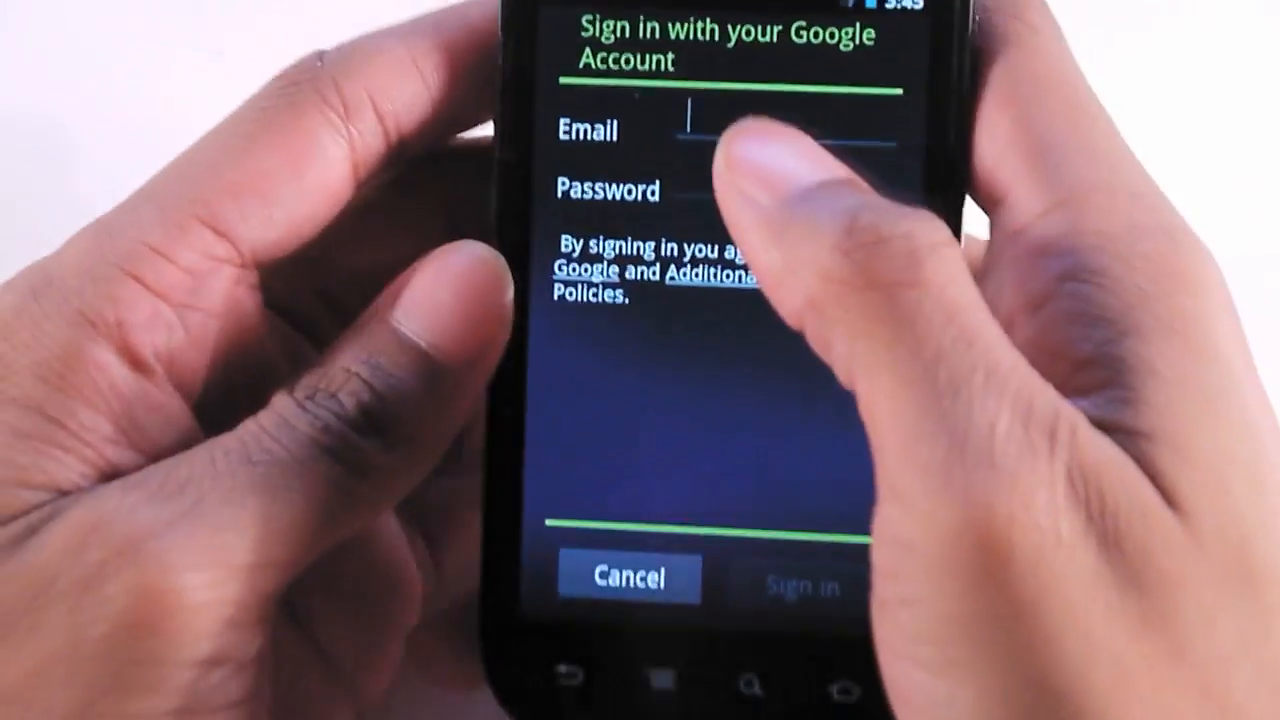
click(800, 578)
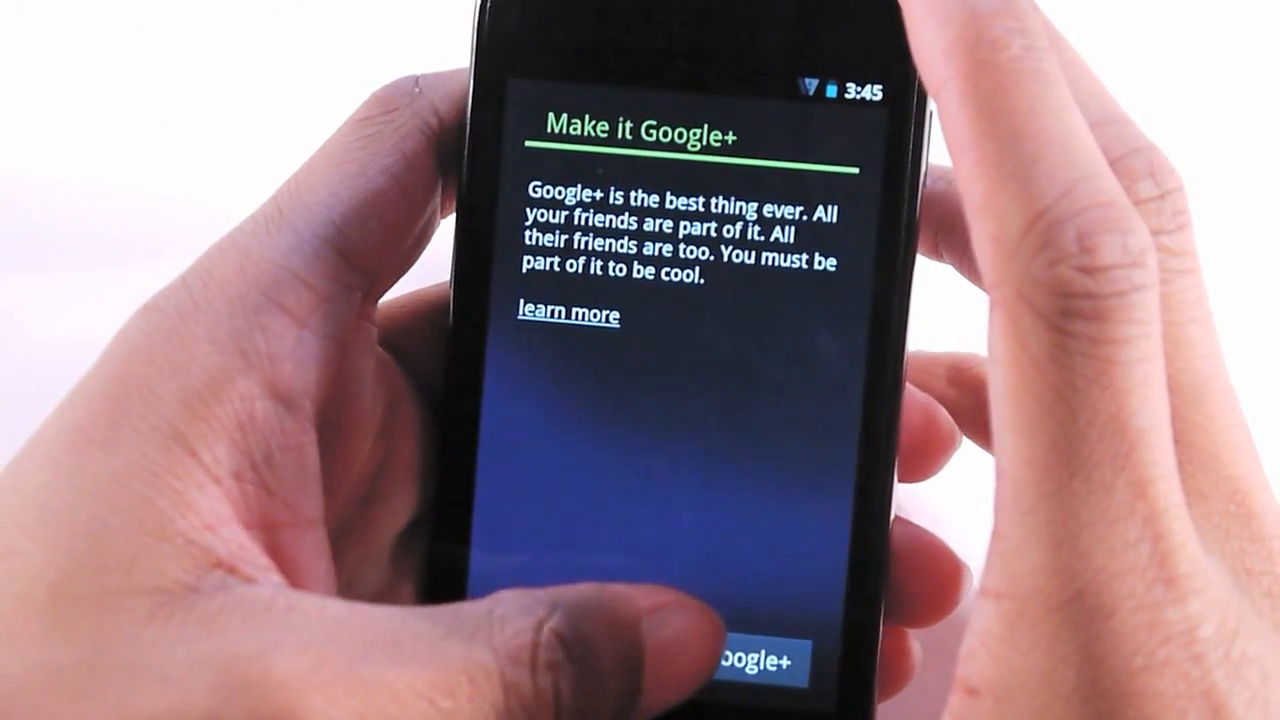
Step: Join Google+ with a first and last name, skip the photo, and accept the terms
click(740, 663)
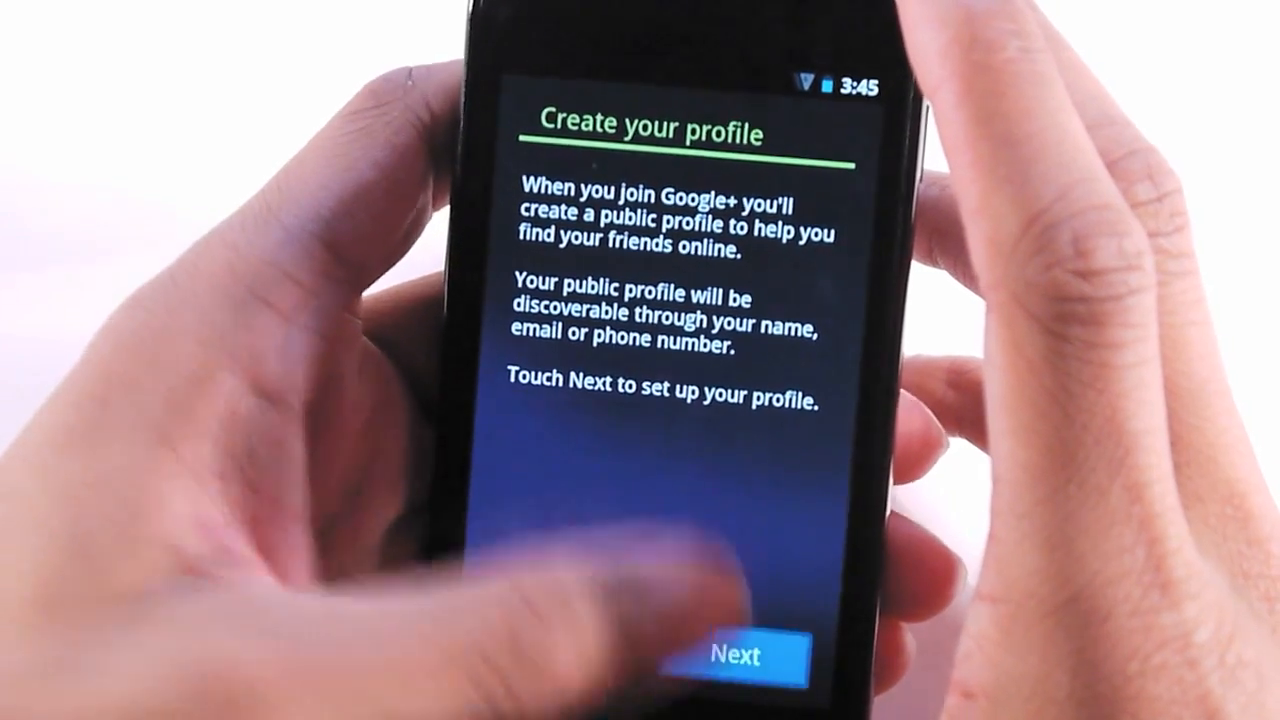
click(736, 655)
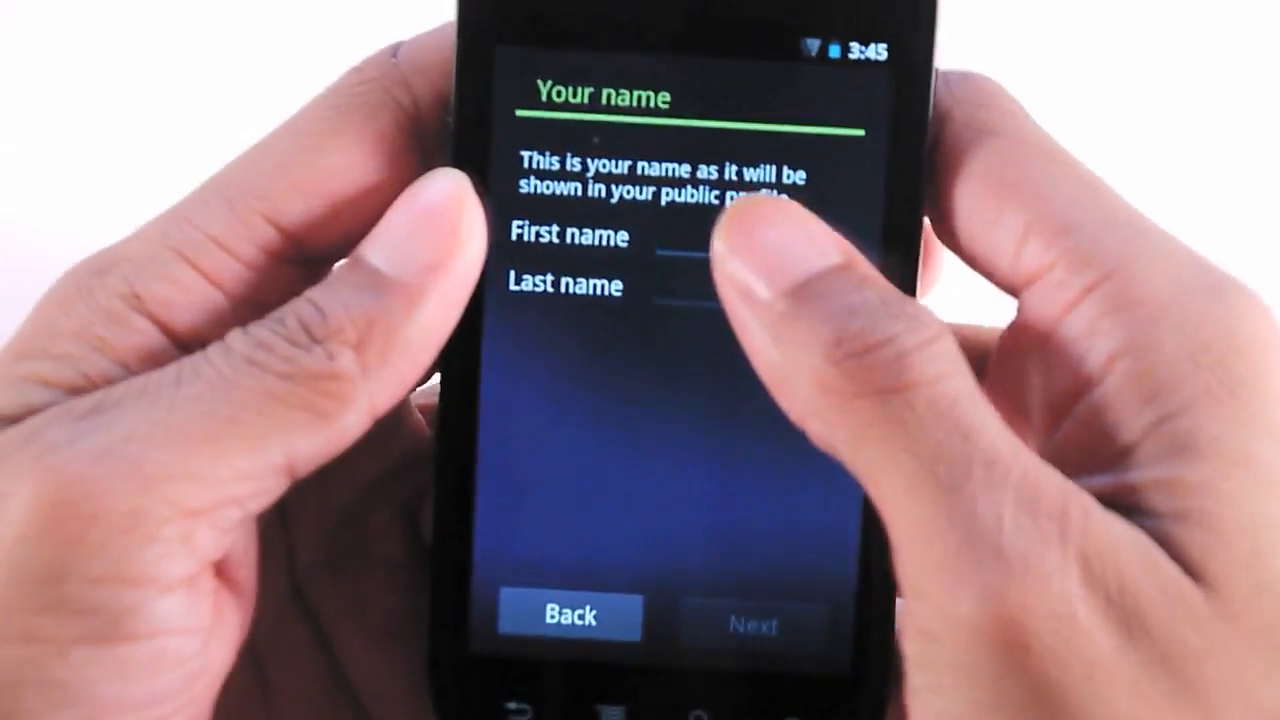
click(700, 238)
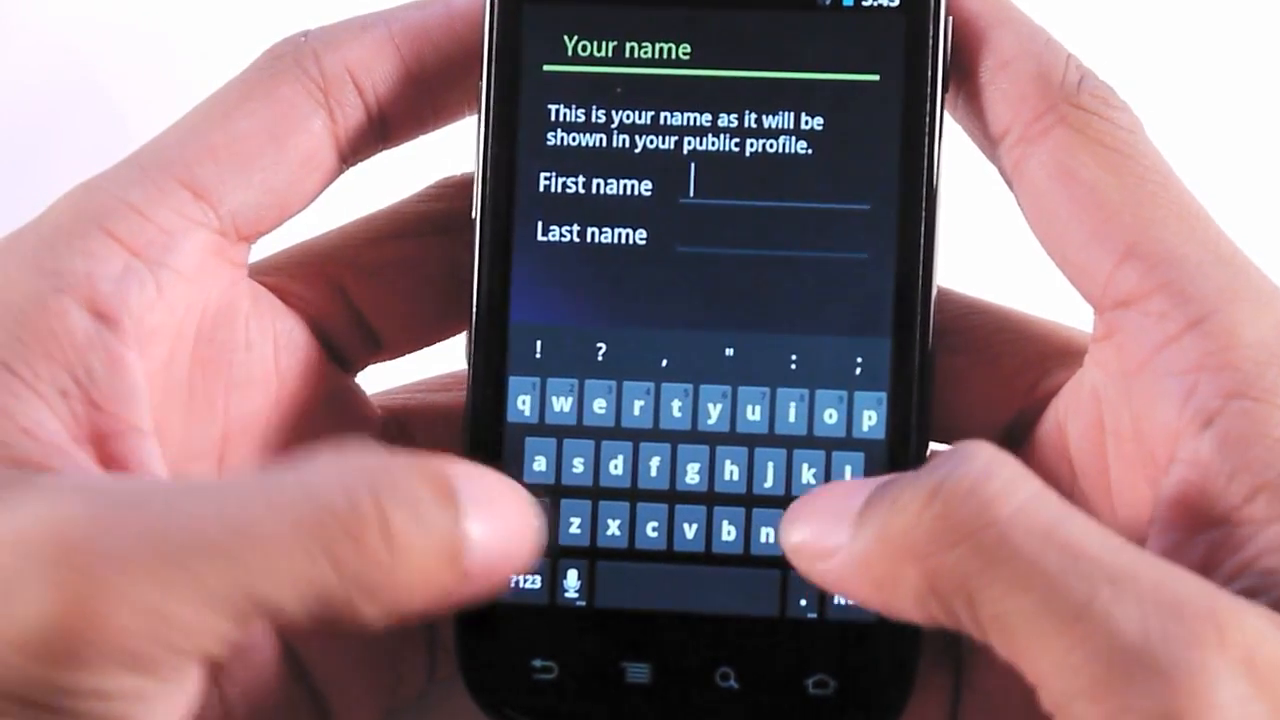
text(Matthew)
click(773, 234)
text(Gissenta)
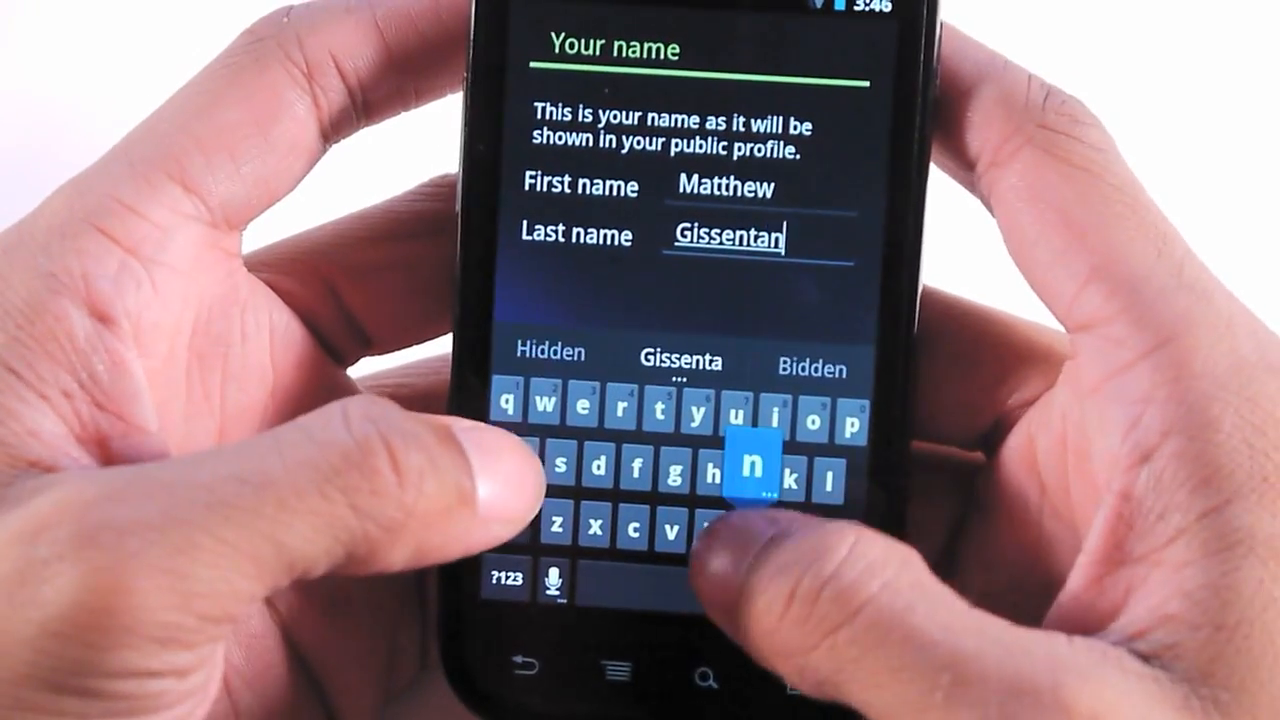
text(na)
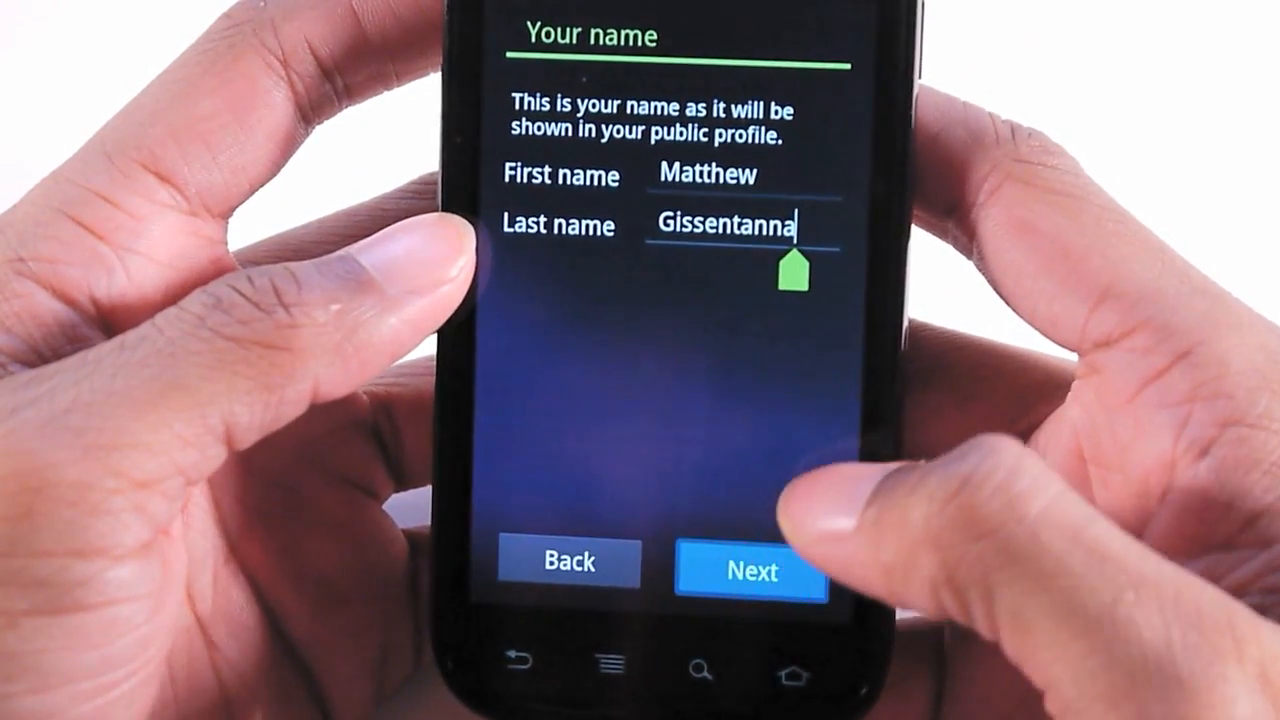
click(748, 567)
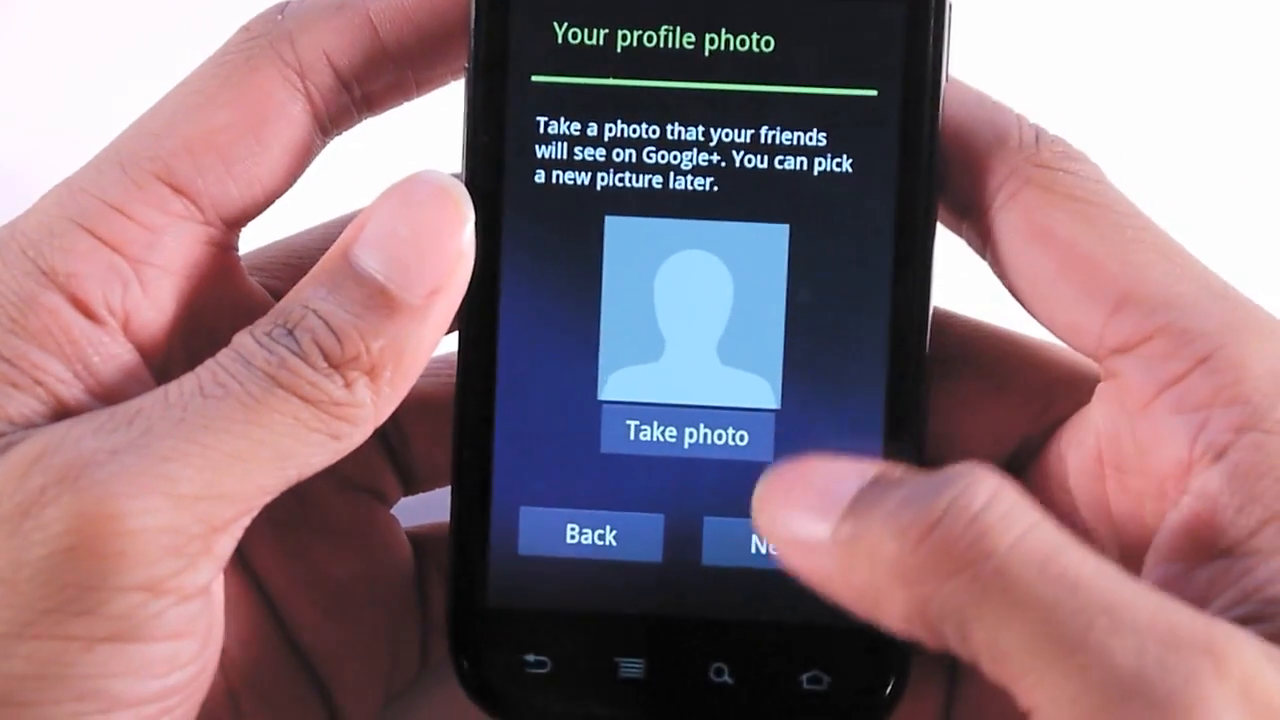
click(775, 537)
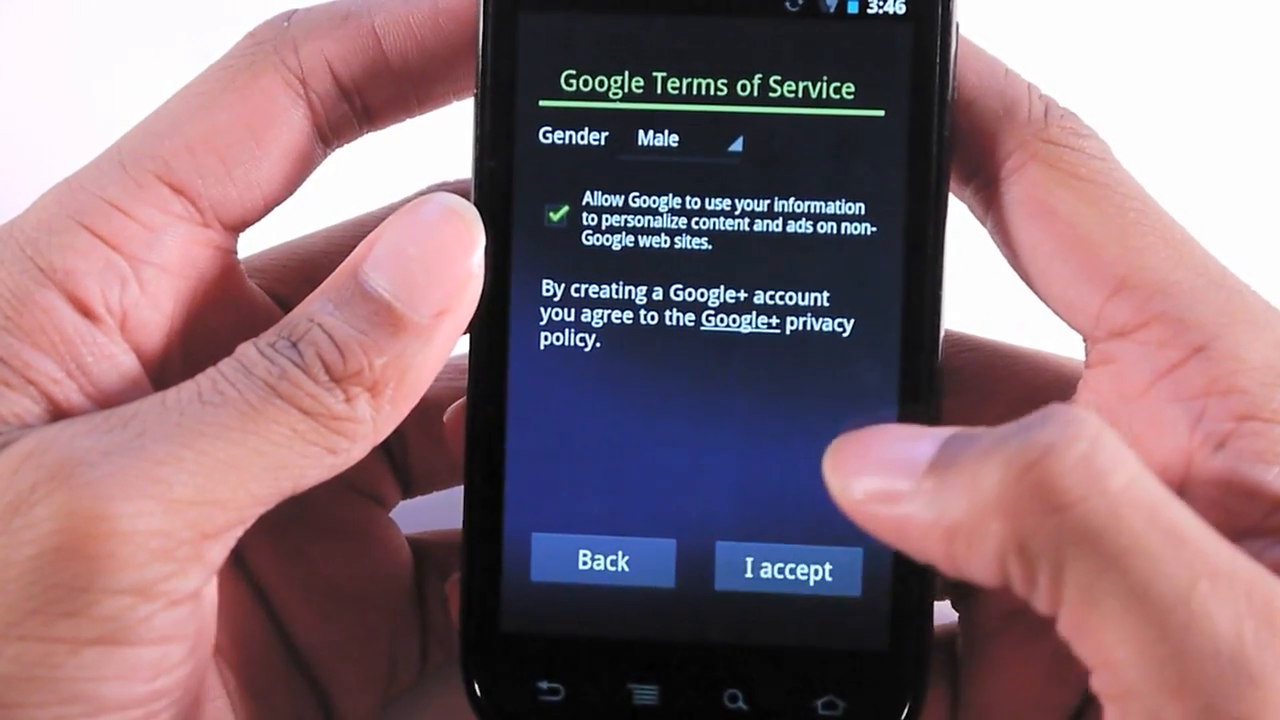
click(786, 570)
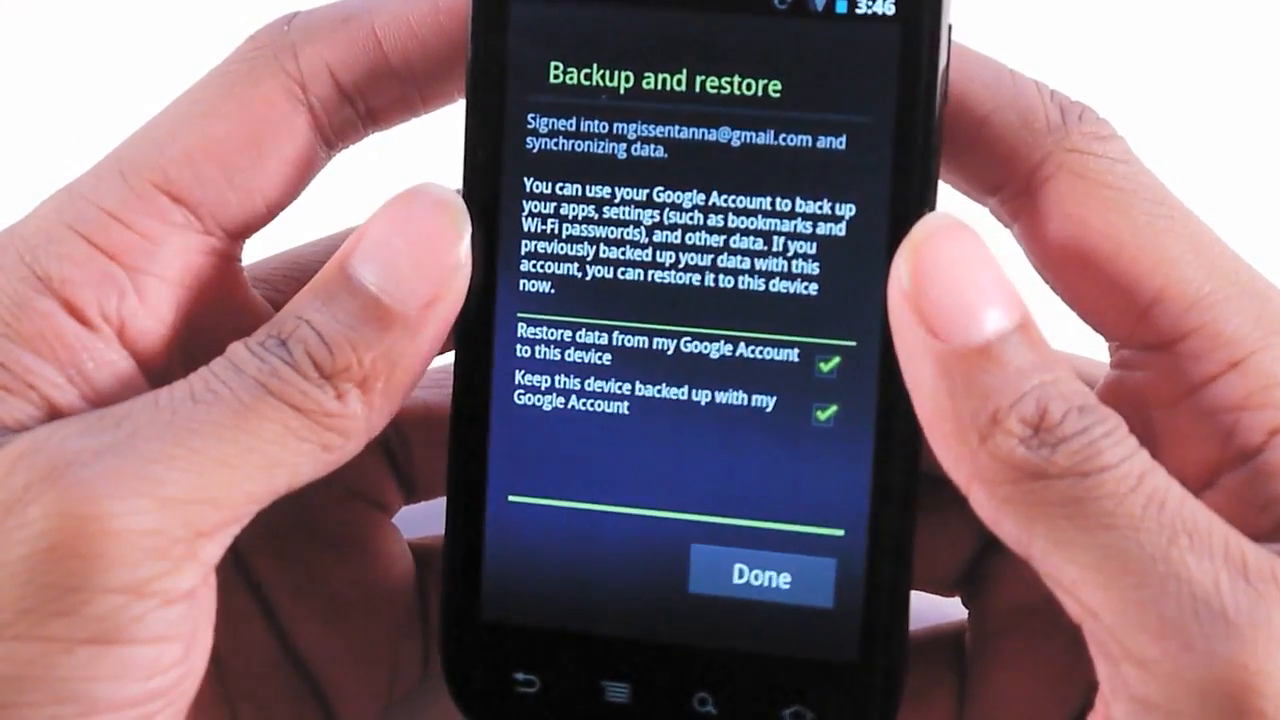
click(761, 578)
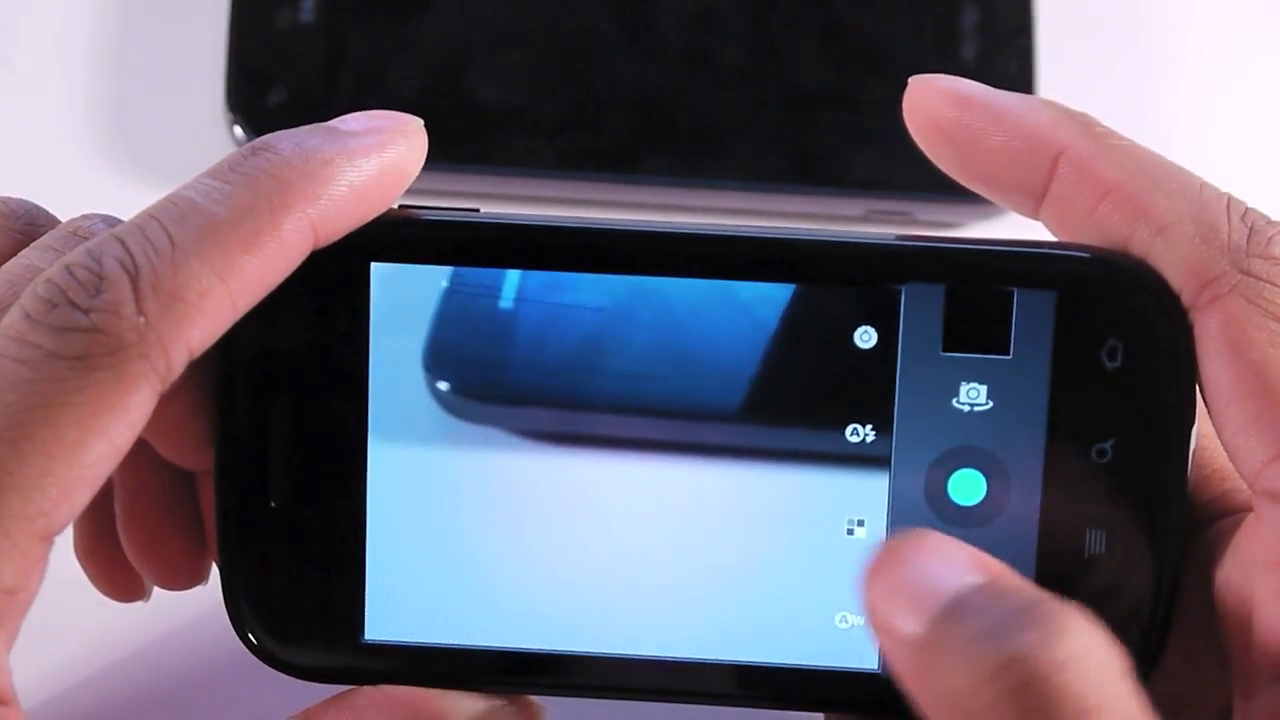
Step: Use the Camera view's shutter strip controls while aimed at the phone on the desk
click(855, 530)
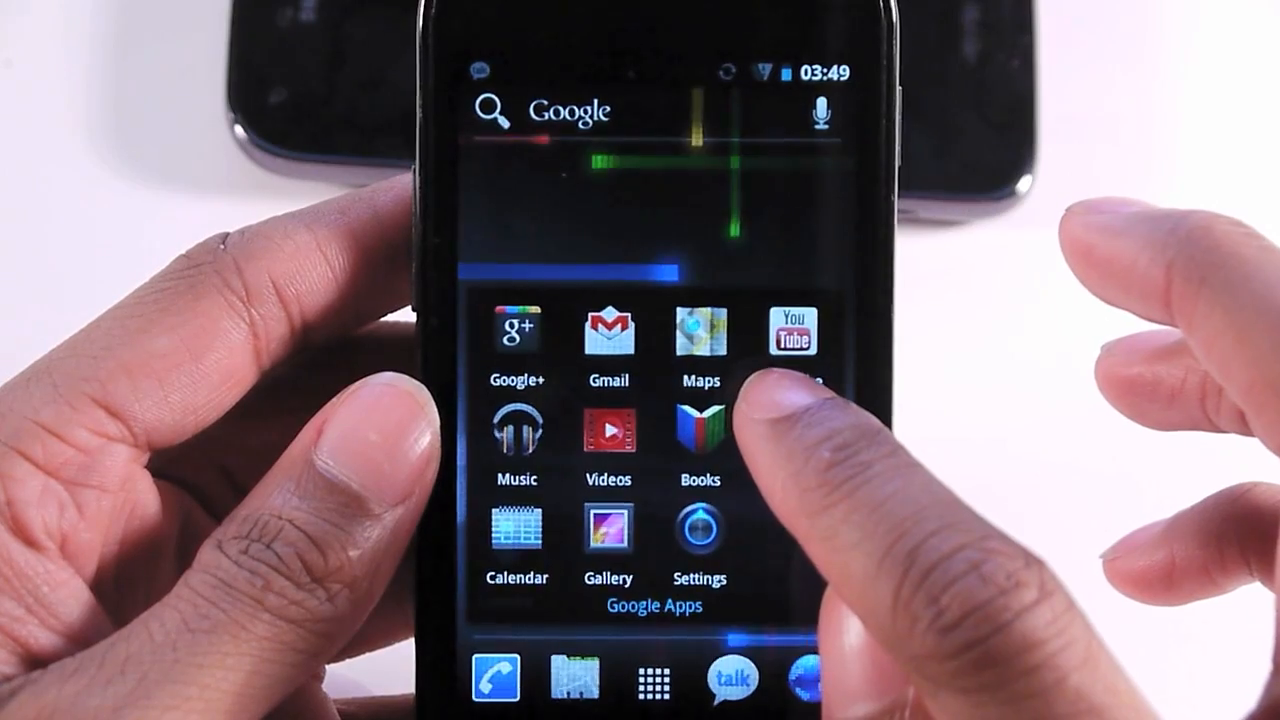
Step: Launch Videos and pick the phone's Gmail account in the account dialog
click(699, 430)
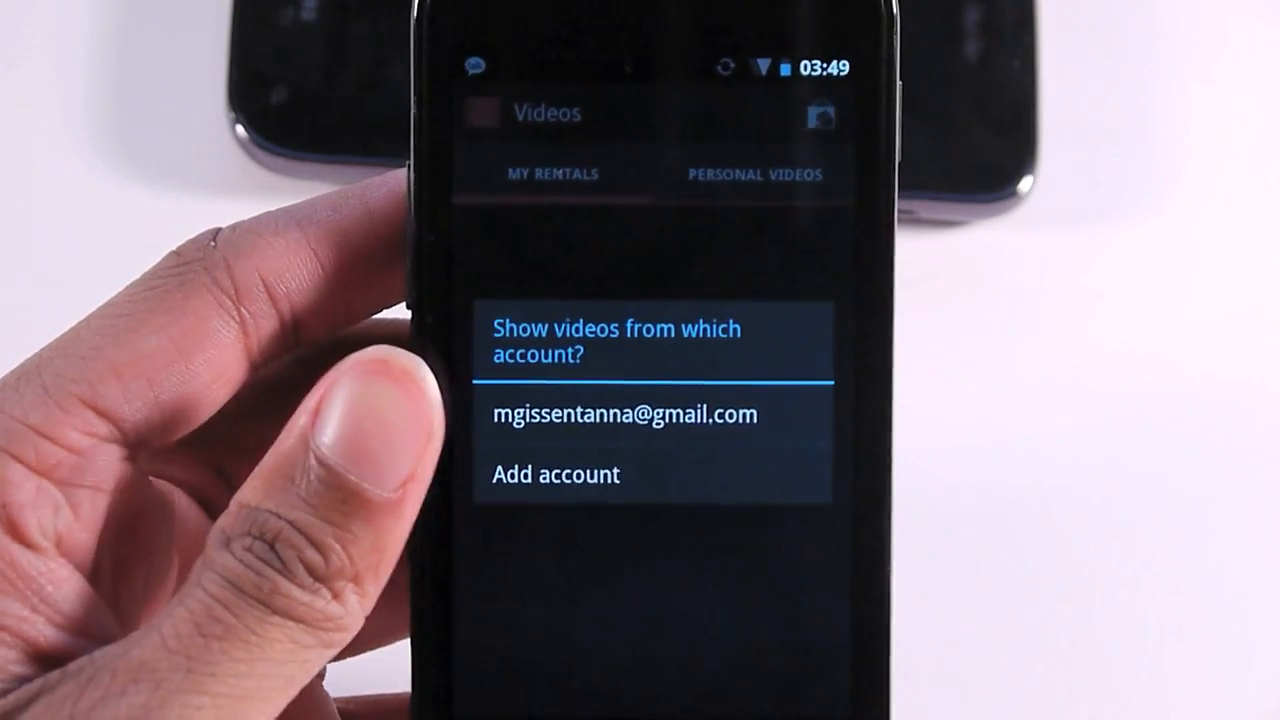
click(626, 413)
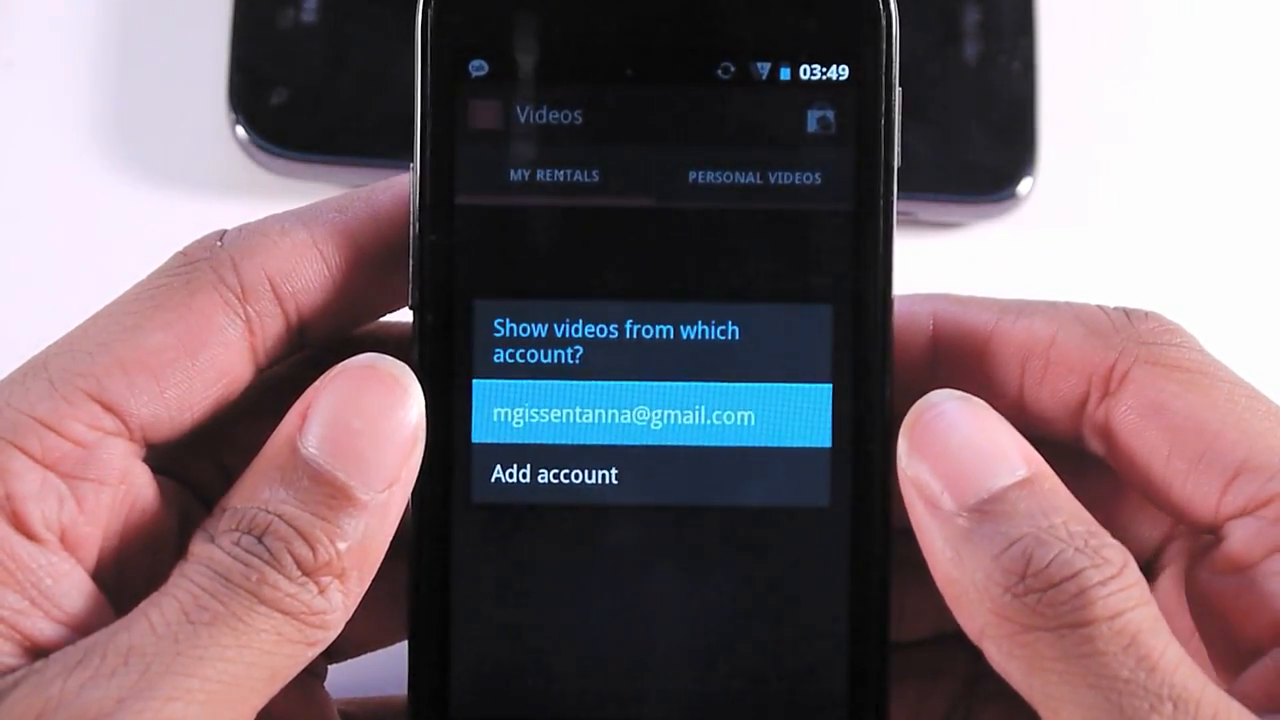
click(655, 416)
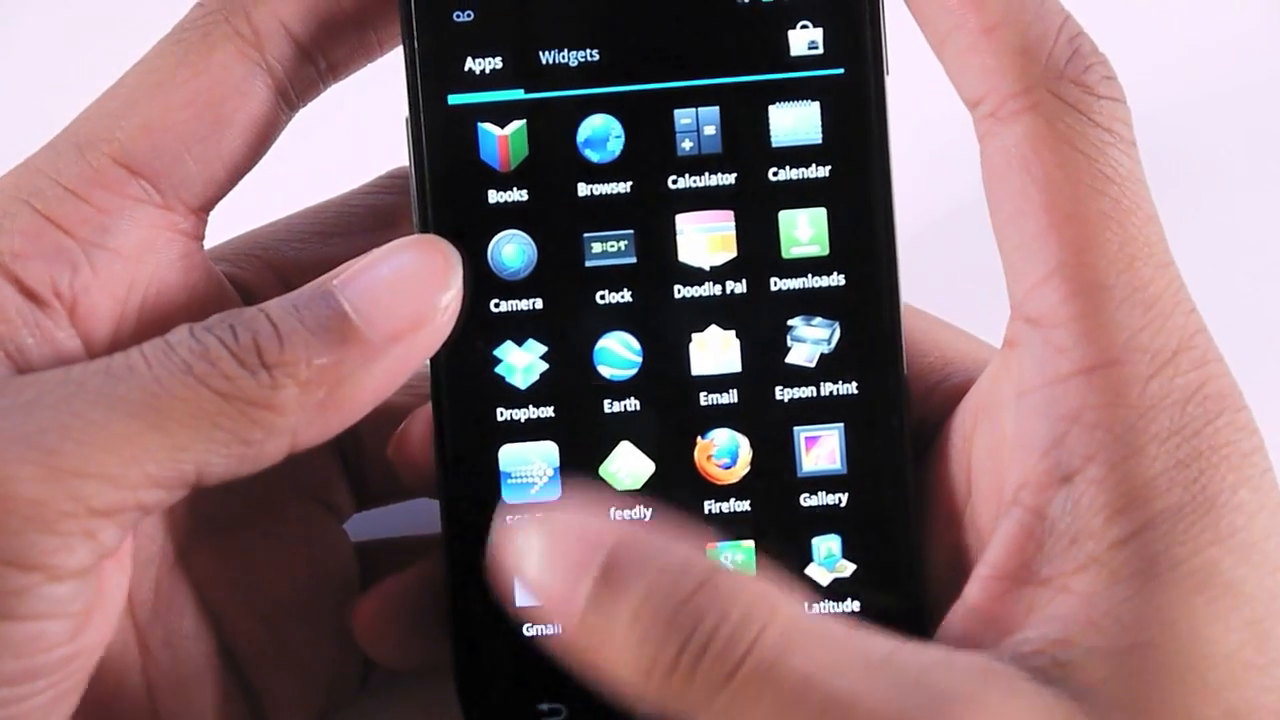
Step: Open Gmail, scroll the inbox, and switch to another signed-in account's inbox
click(540, 580)
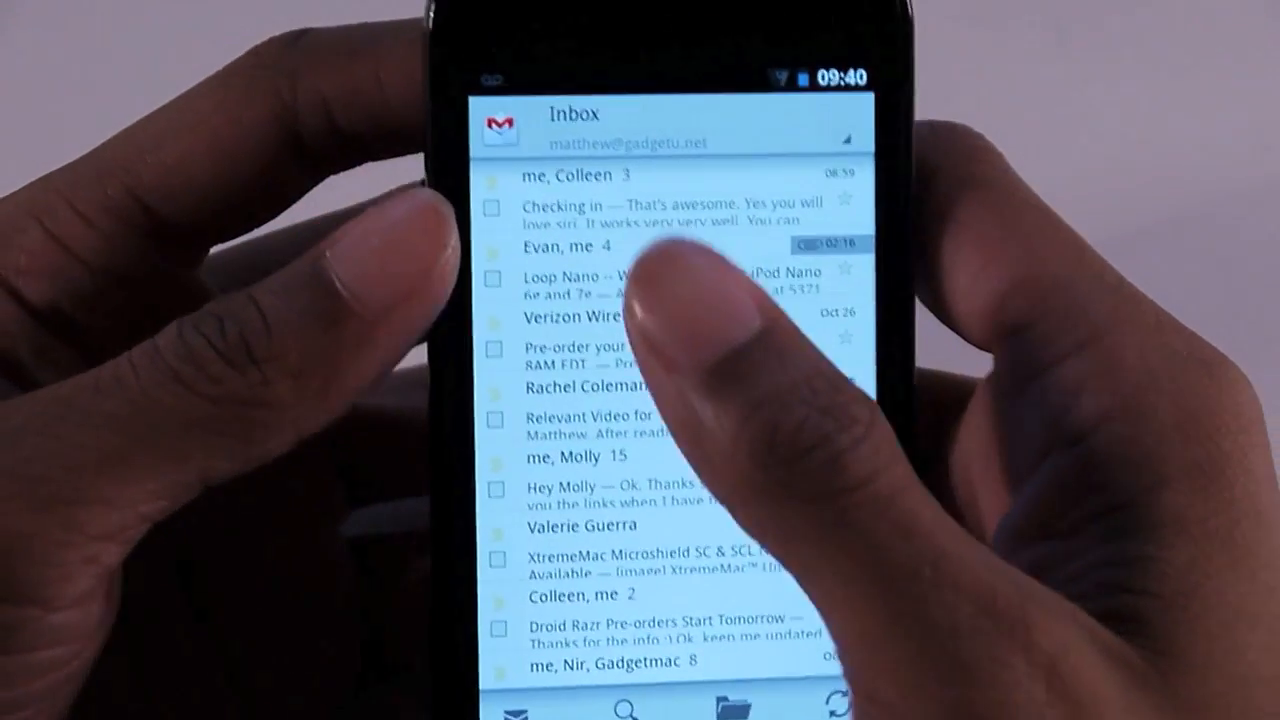
scroll(down, 3)
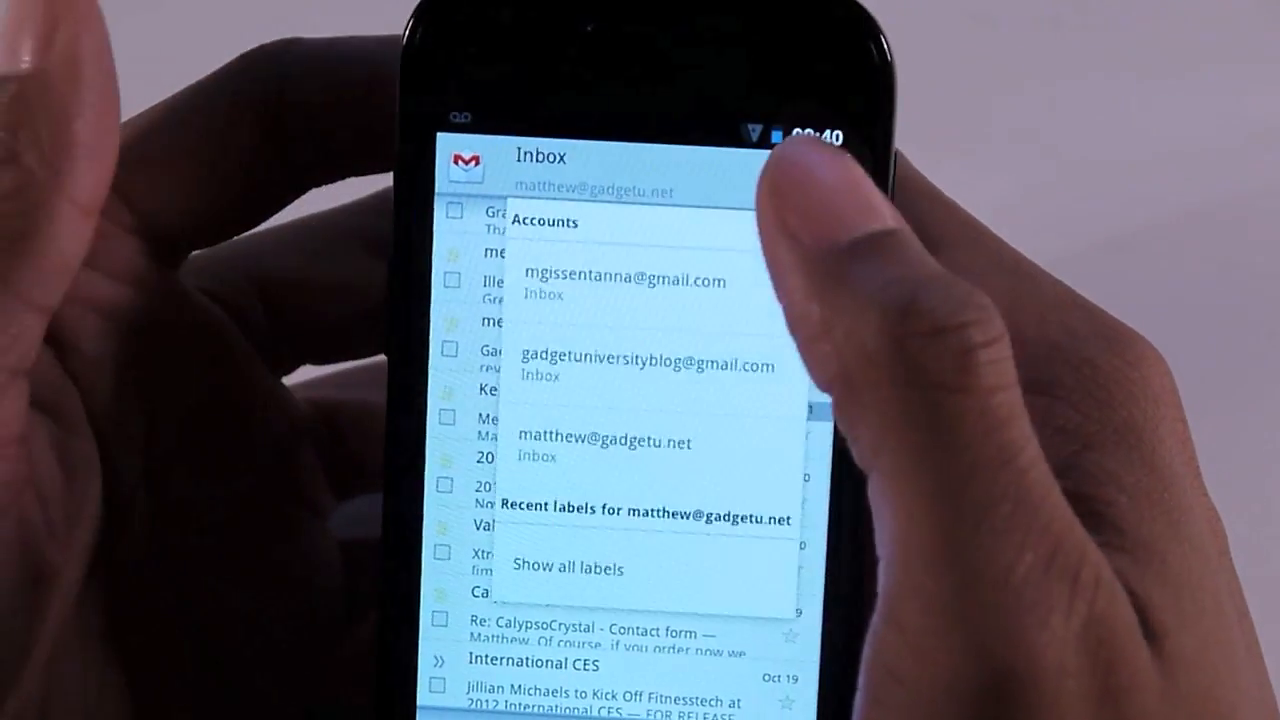
click(624, 281)
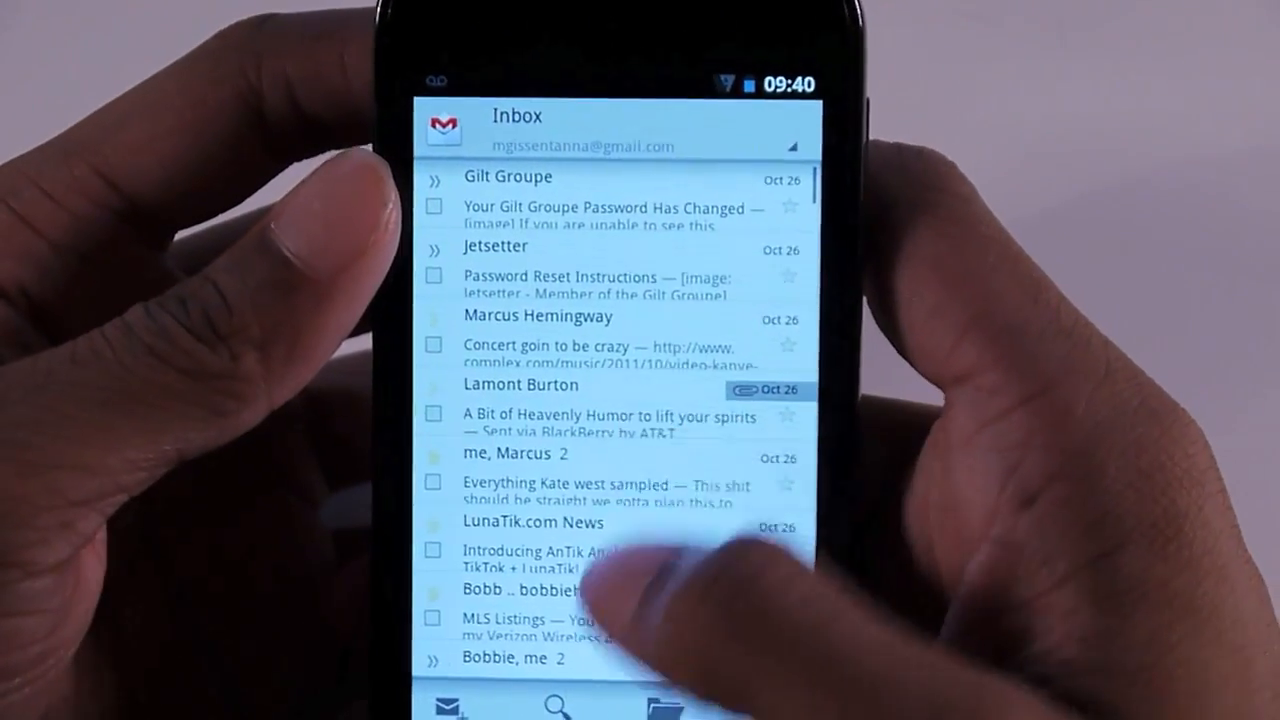
scroll(down, 3)
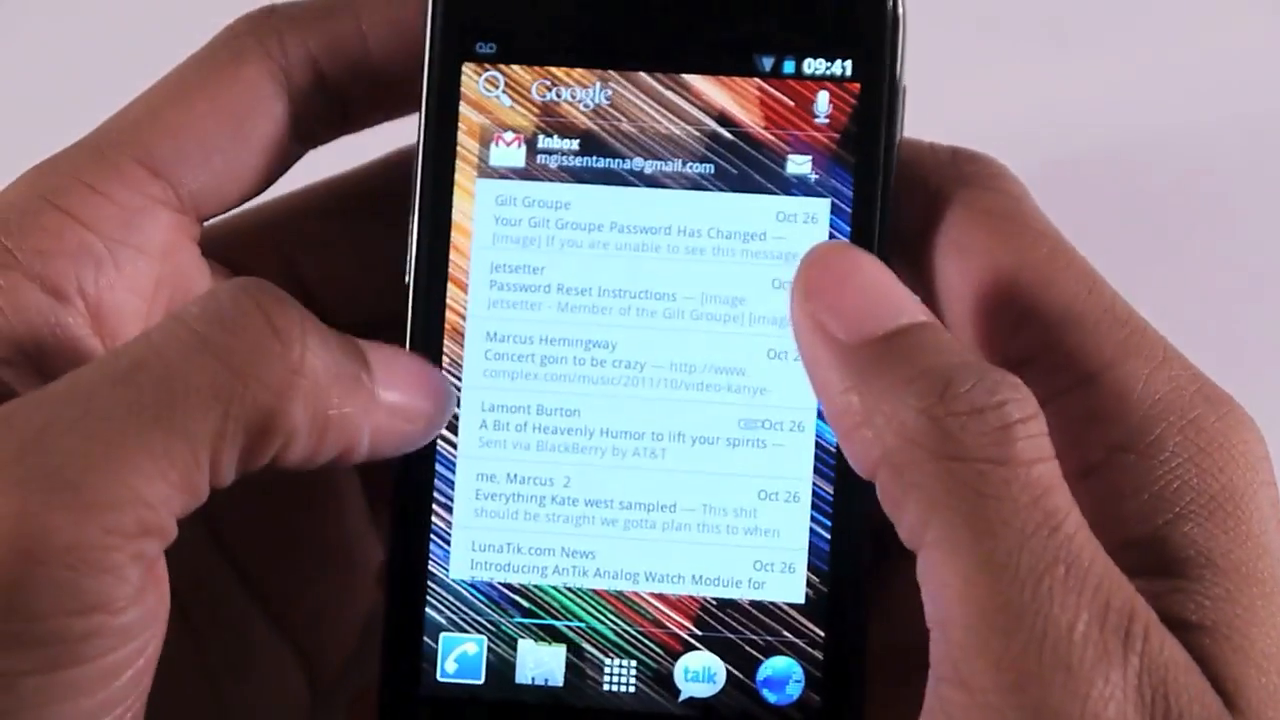
Step: Scroll down through older messages in the home-screen Gmail widget, then swipe left
scroll(down, 3)
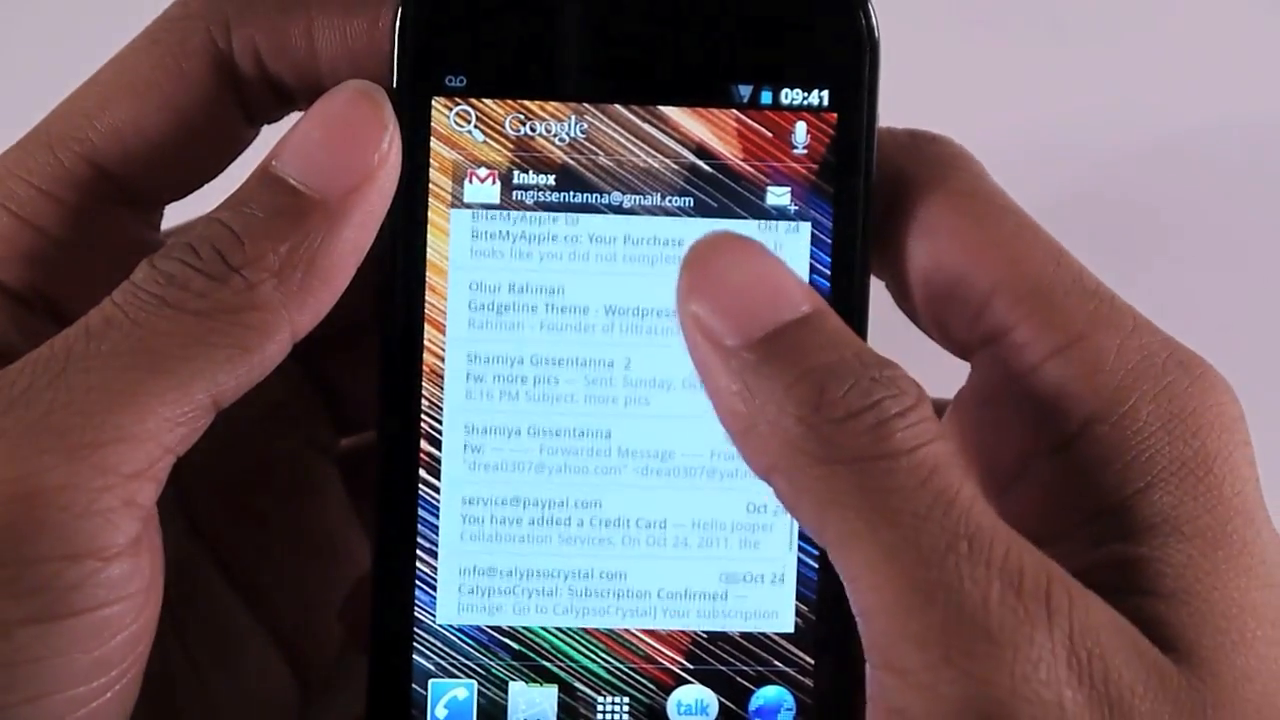
scroll(down, 3)
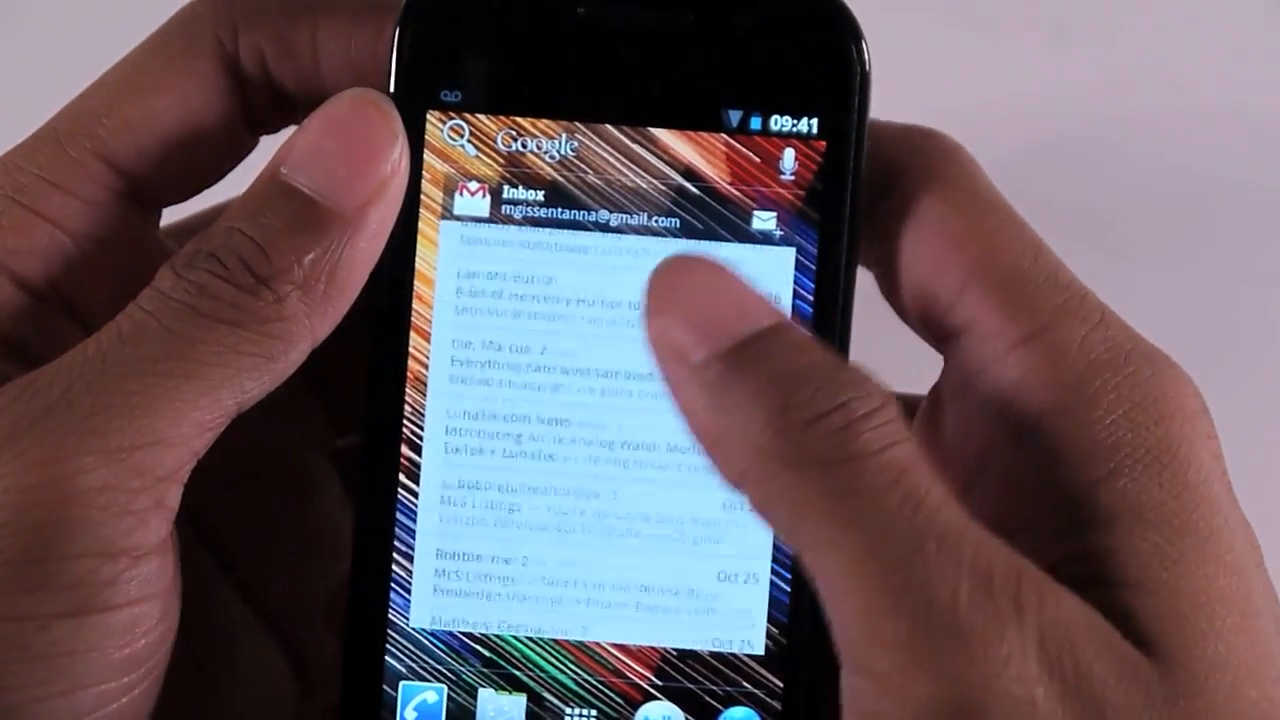
scroll(down, 3)
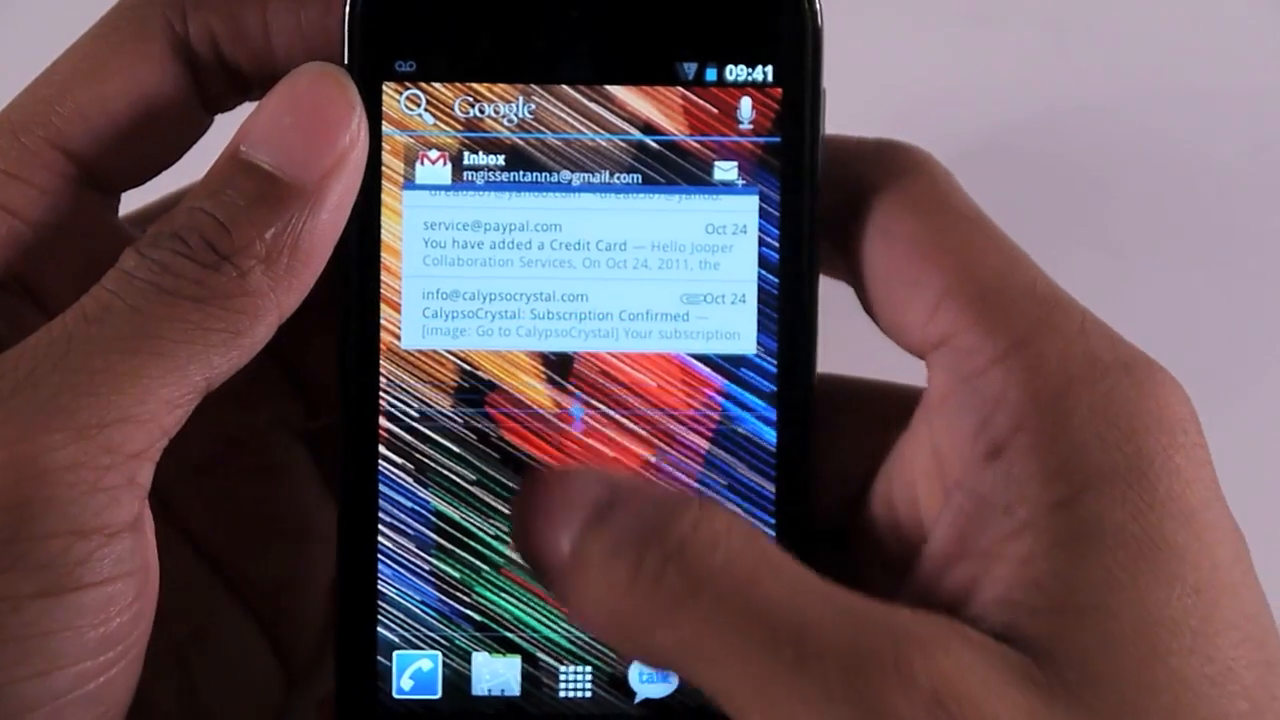
scroll(down, 3)
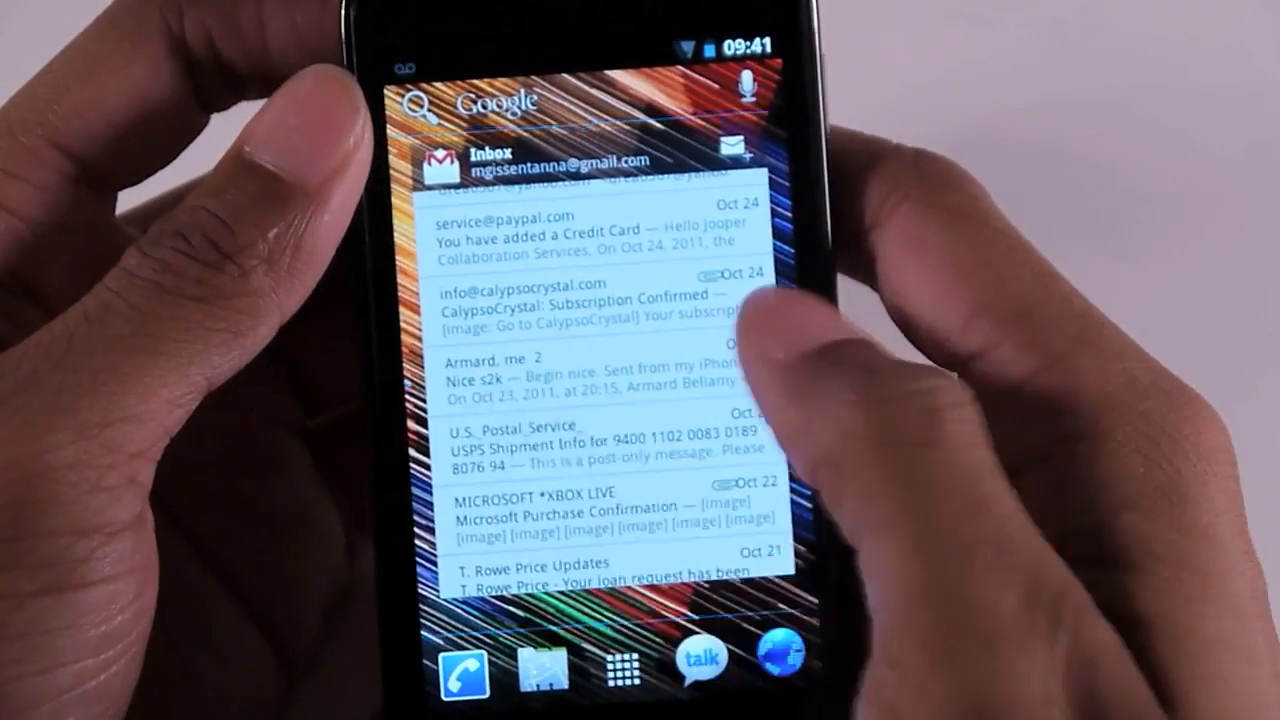
scroll(left, 3)
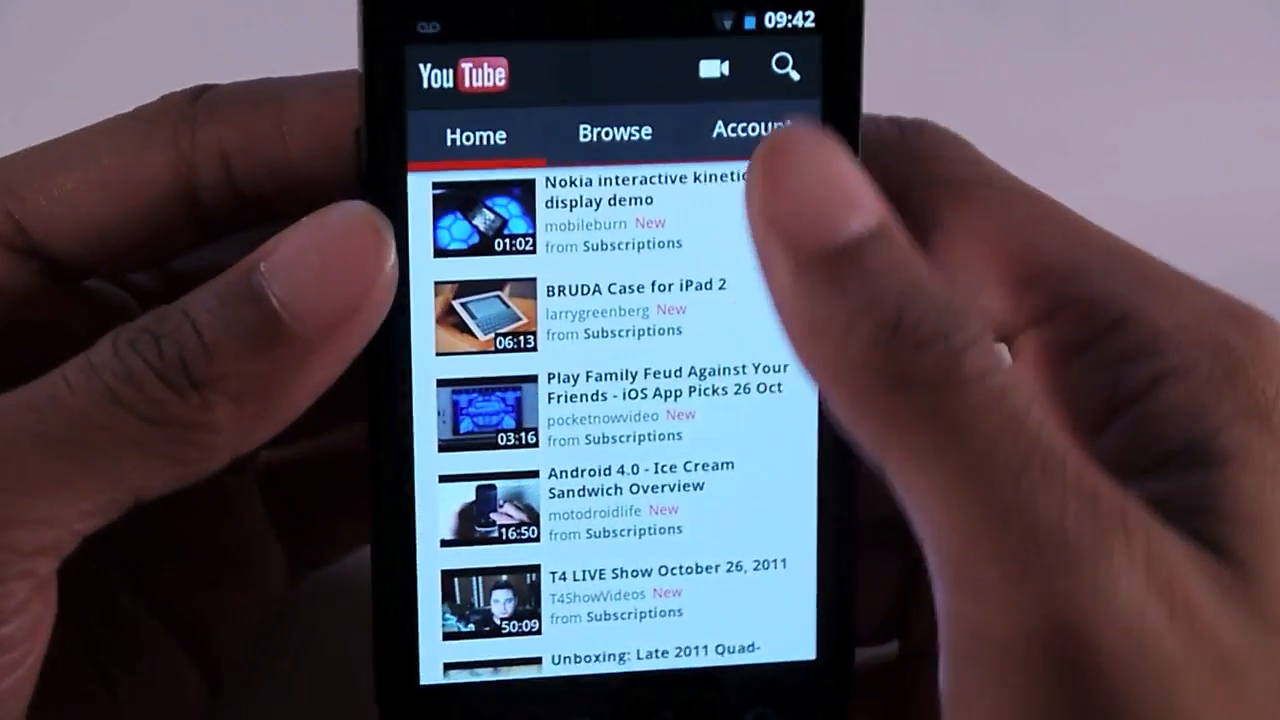
Step: Open the Account tab and show the GadgetUniversity channel's uploaded videos
click(750, 130)
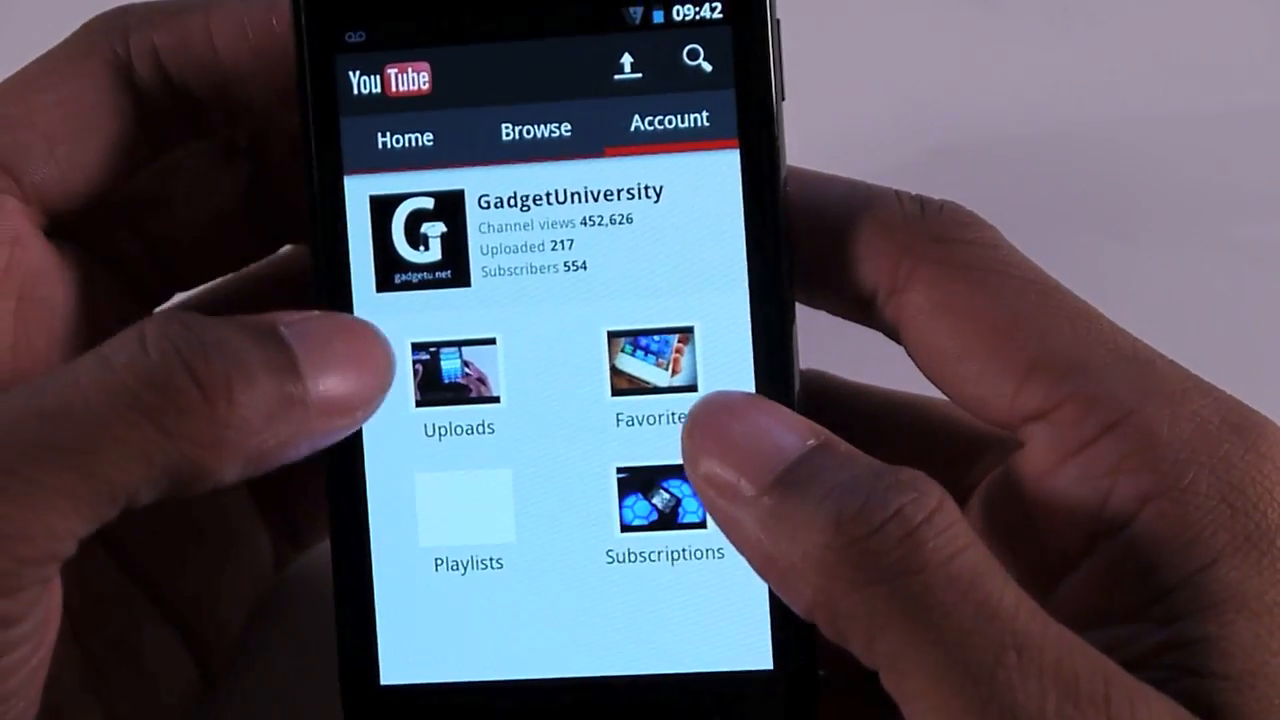
click(457, 385)
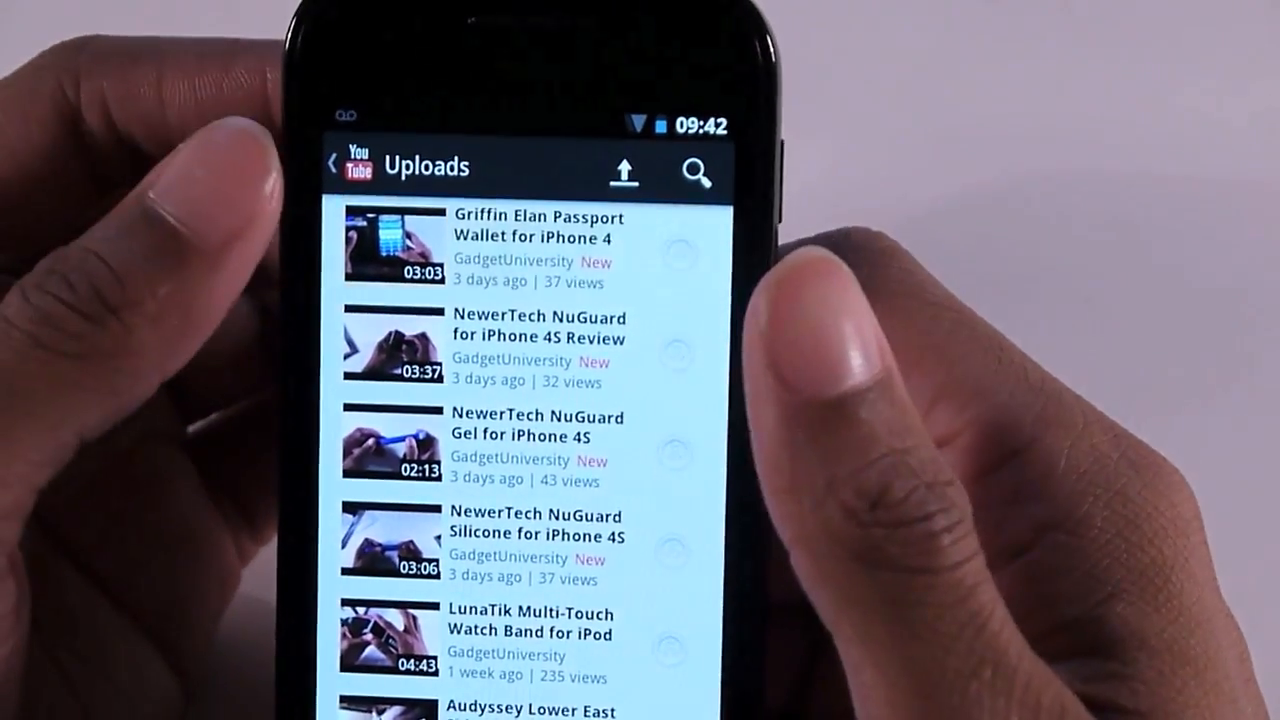
Step: Open the Griffin Elan Passport Wallet review video and tap its player
click(540, 245)
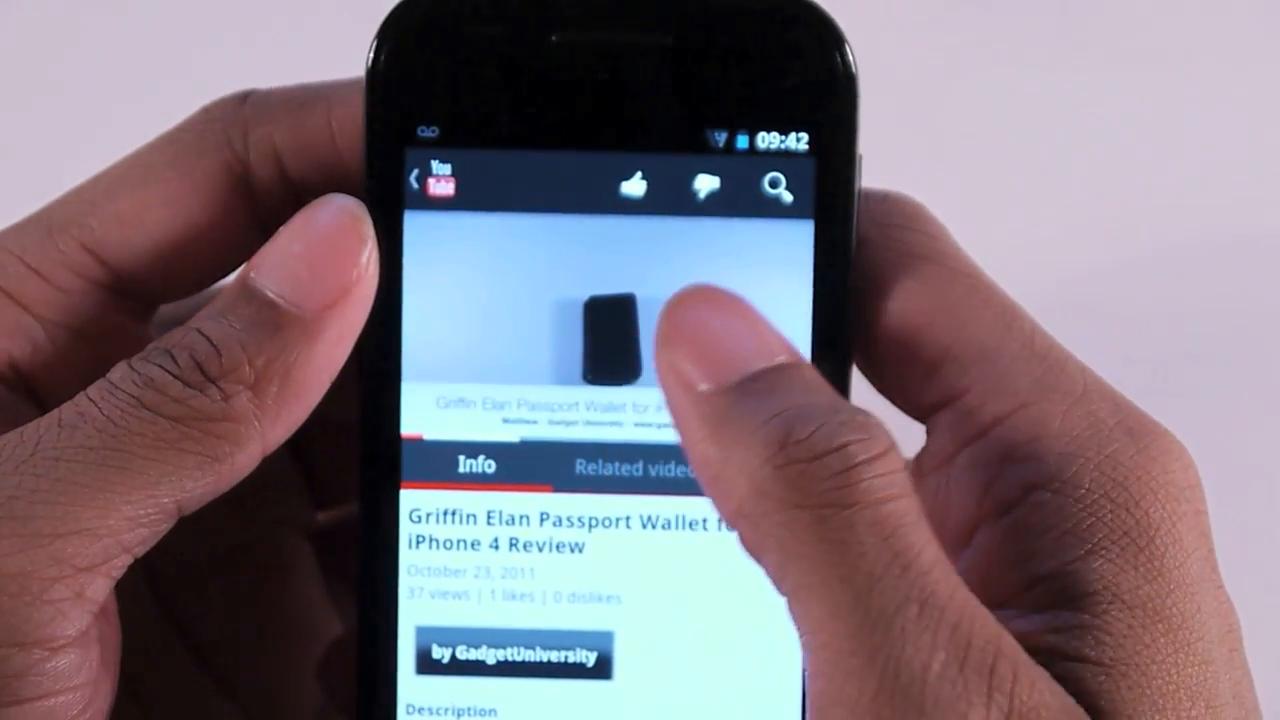
click(600, 330)
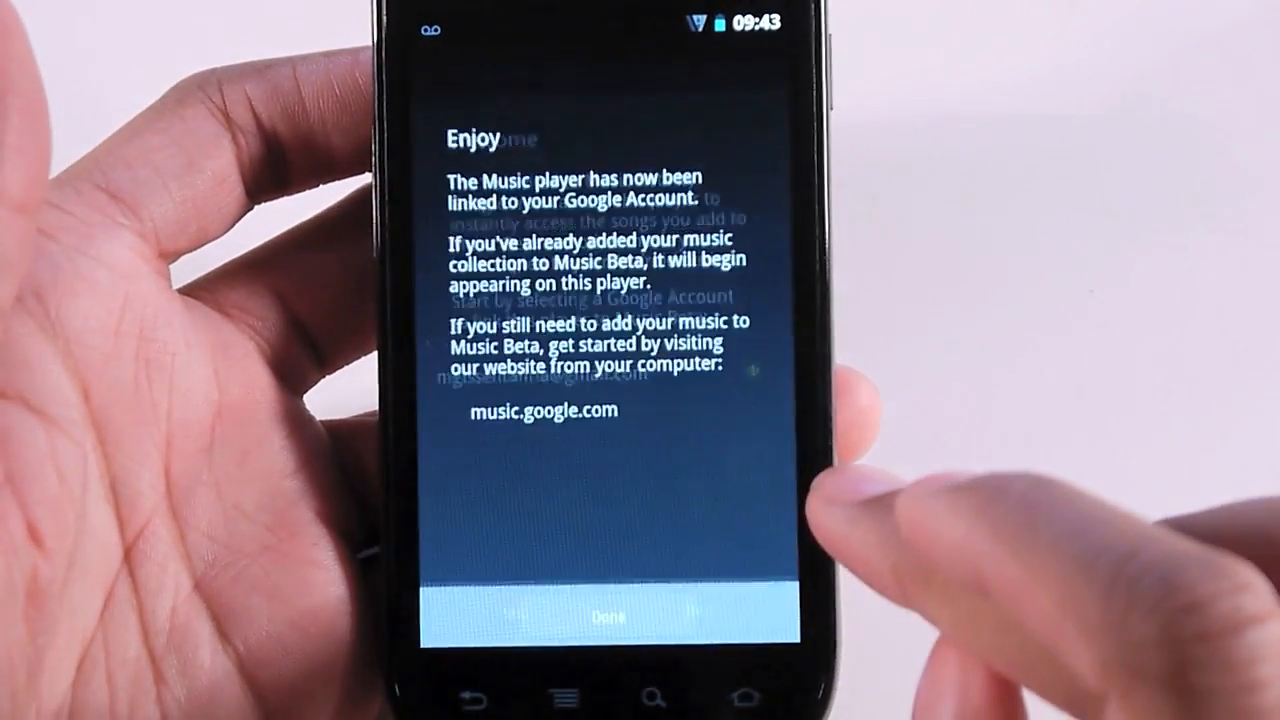
Step: Finish Music account linking, then refresh the library from Music Beta in Settings
click(609, 614)
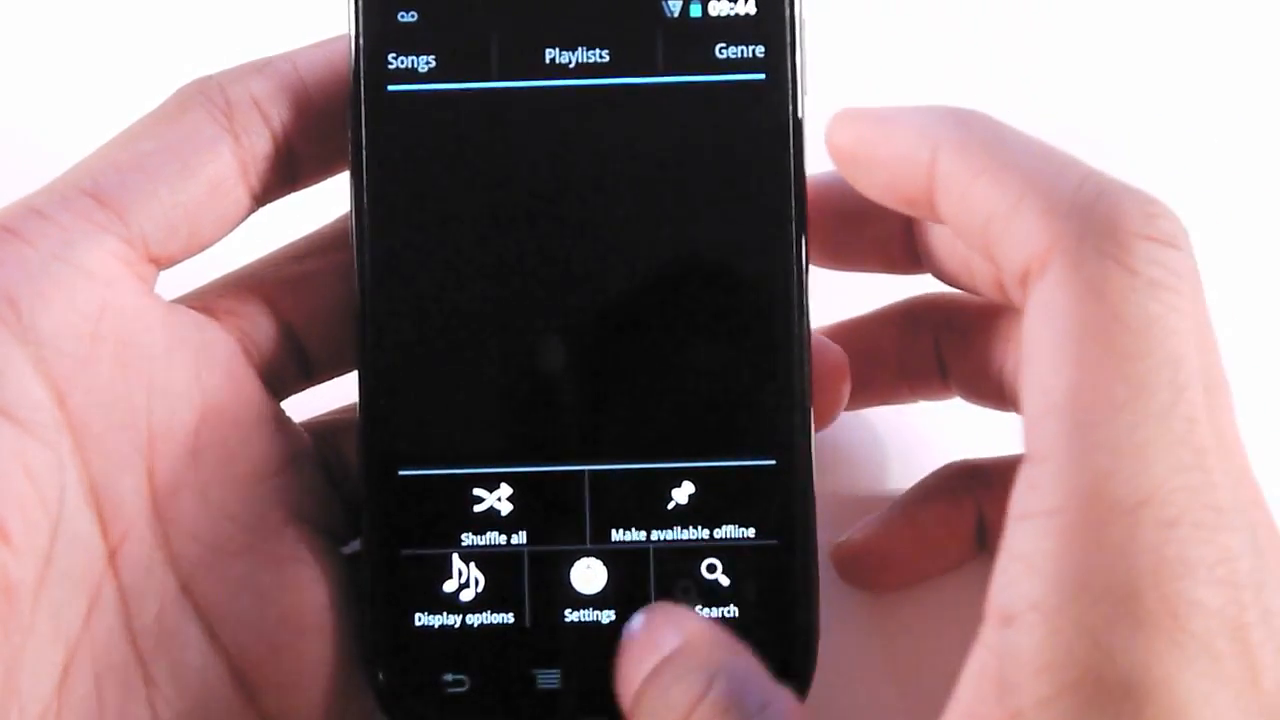
click(586, 580)
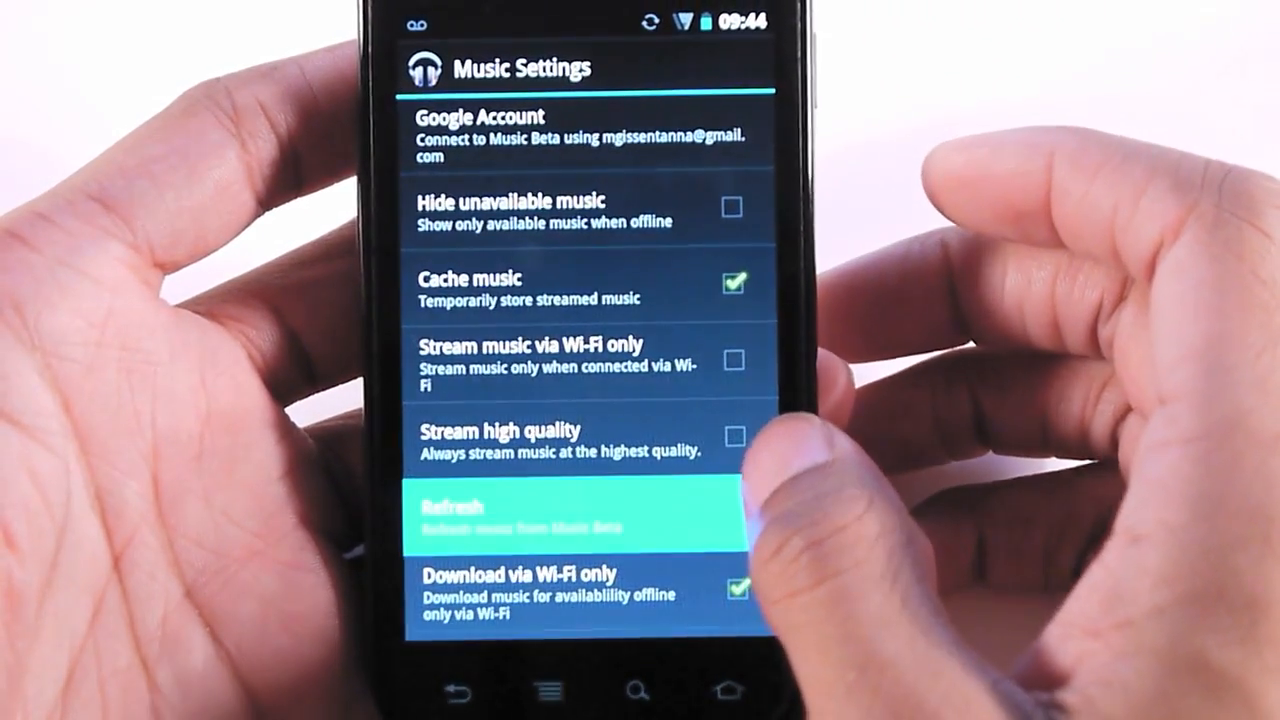
click(736, 436)
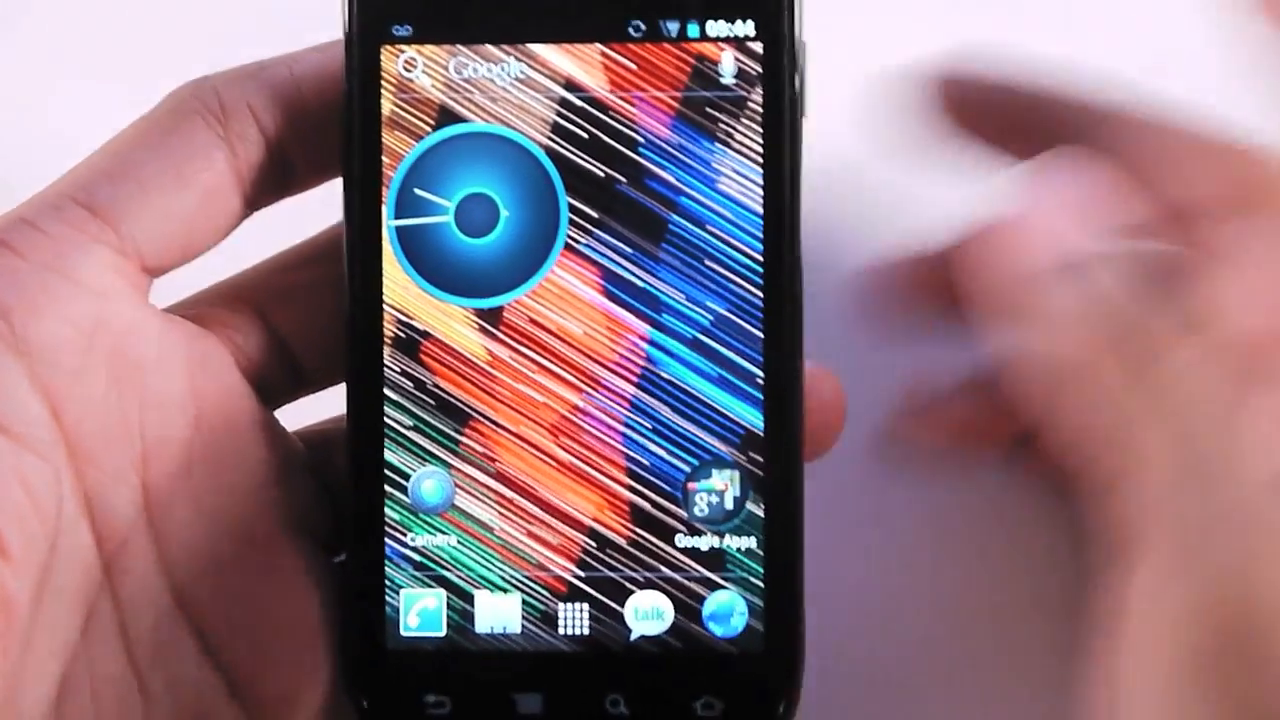
Step: Launch Calendar from the home screen to show the October 2011 week view
click(716, 505)
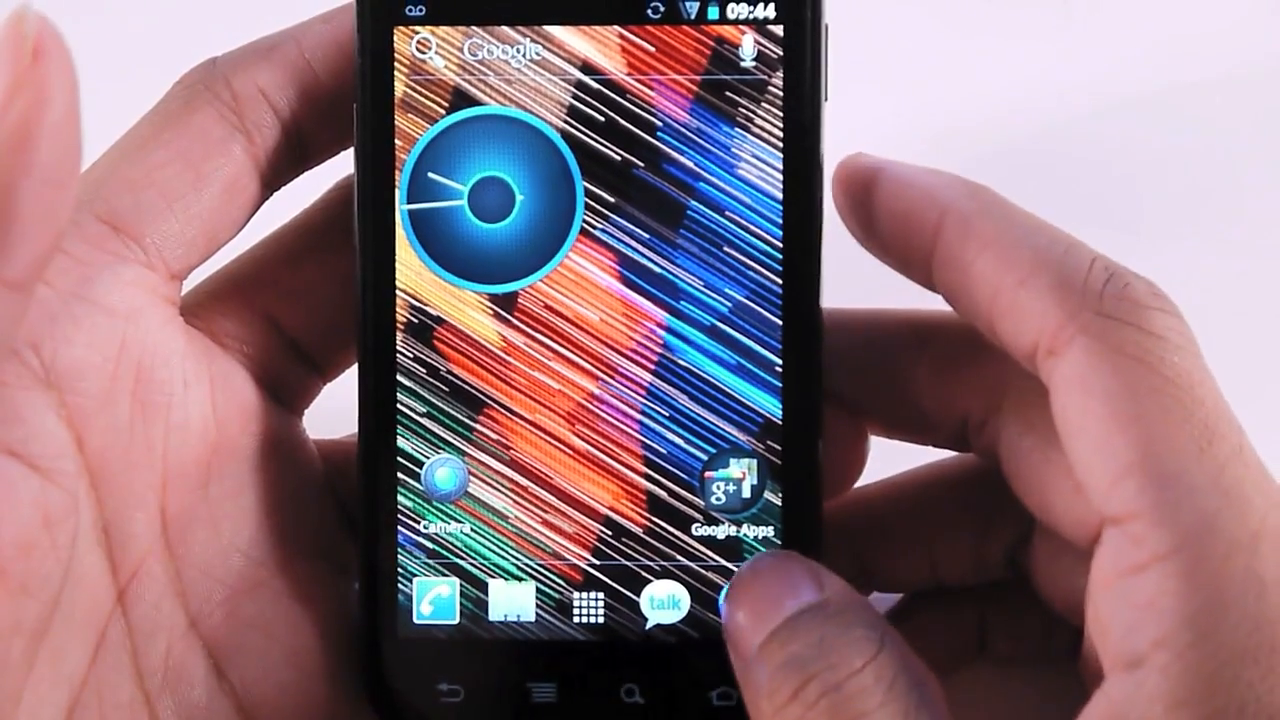
click(744, 485)
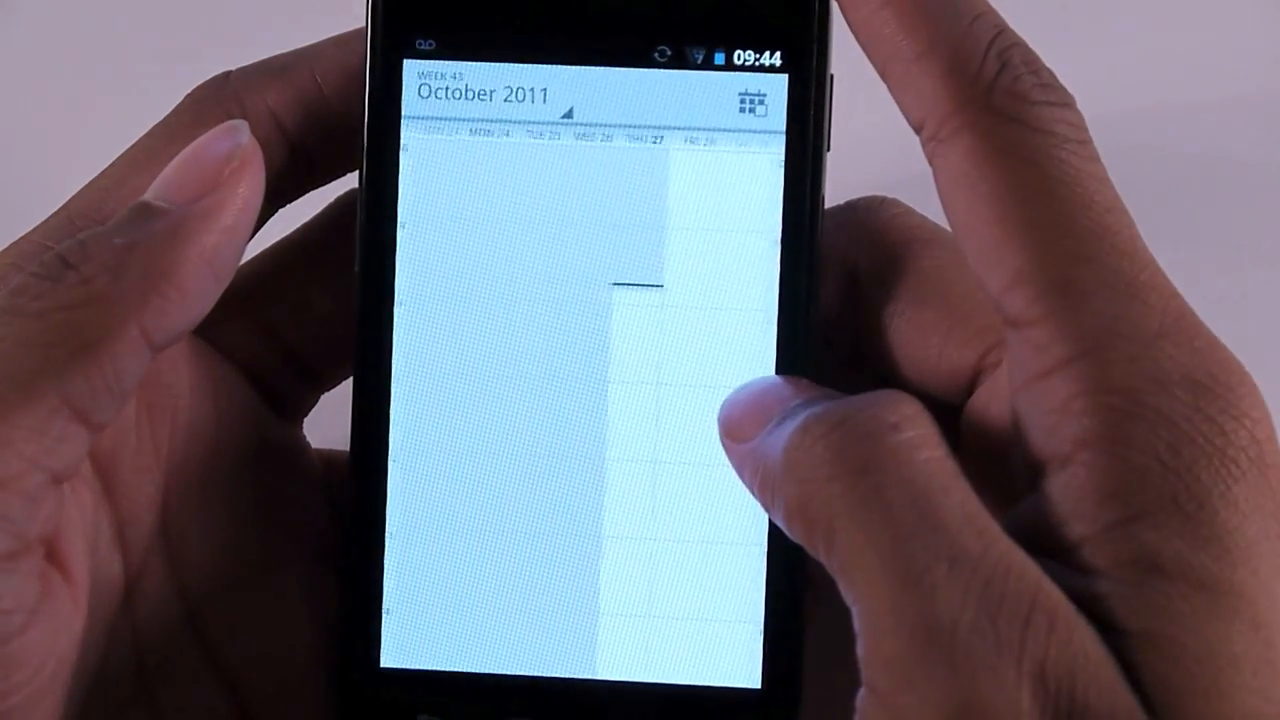
Step: Swipe through the October 2011 week view in Calendar
scroll(left, 3)
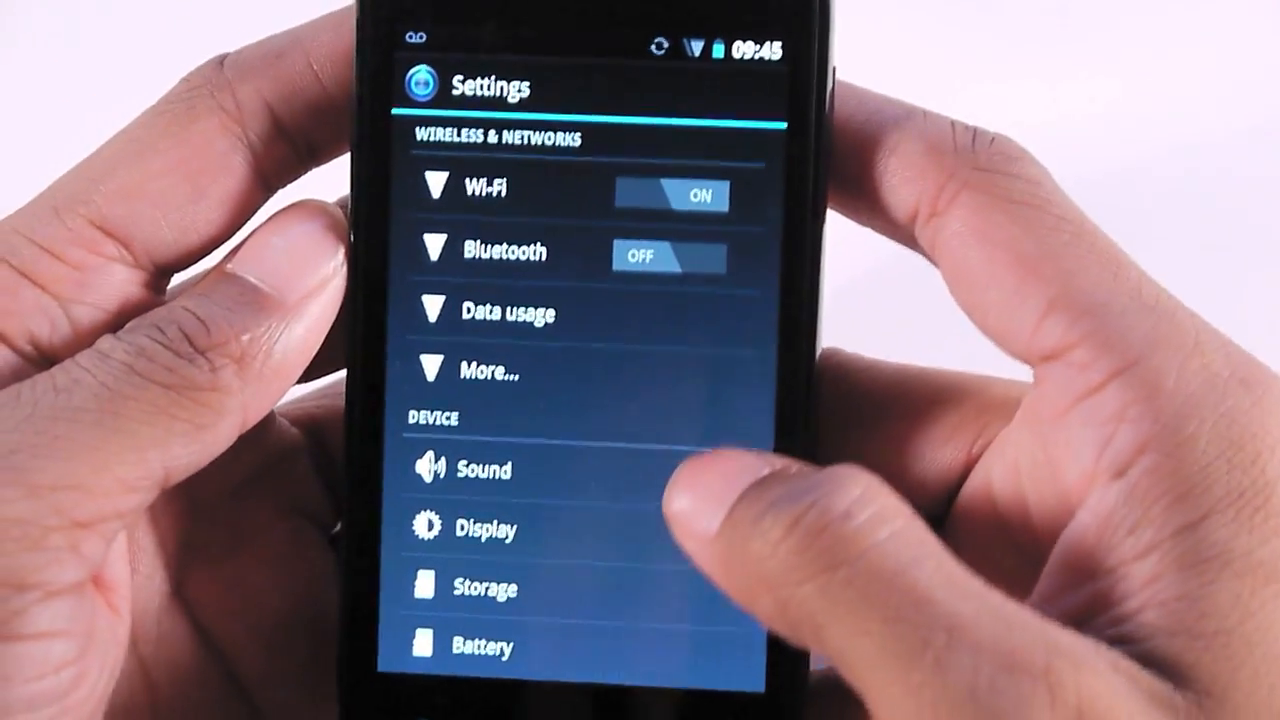
Step: Scroll Settings down to Date & time, Accessibility, Developer options and About phone
scroll(down, 3)
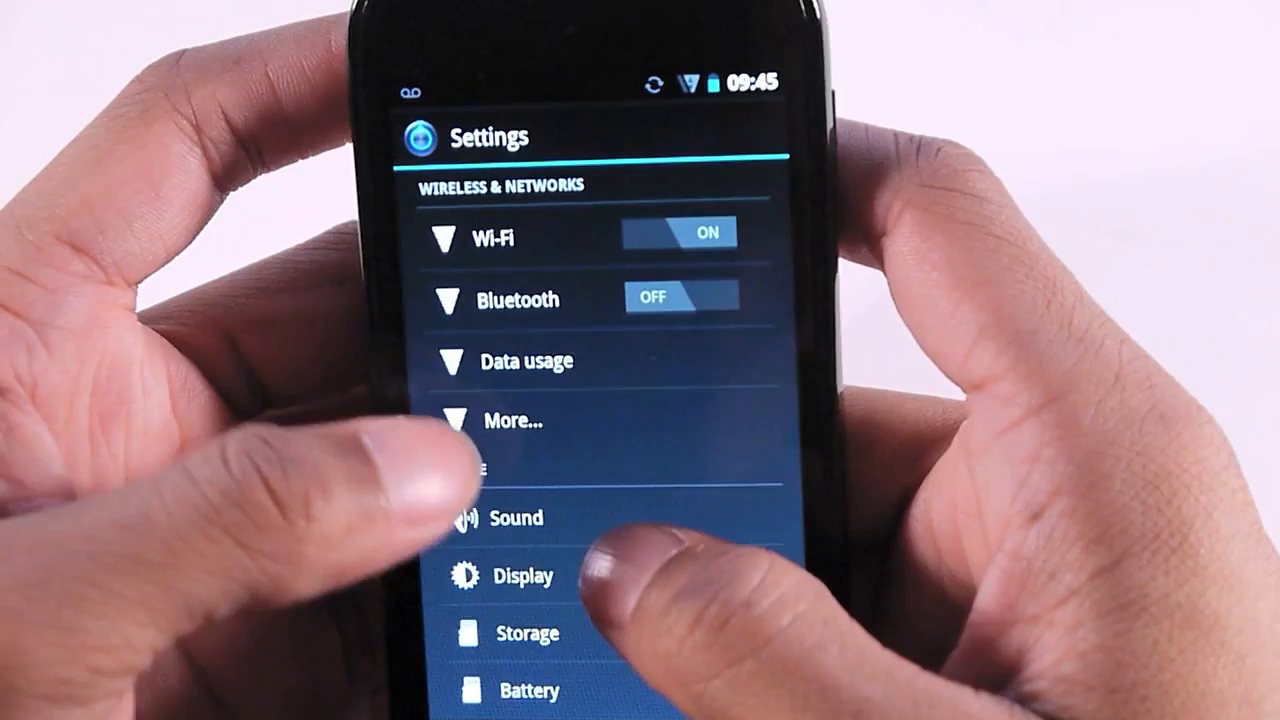
click(531, 360)
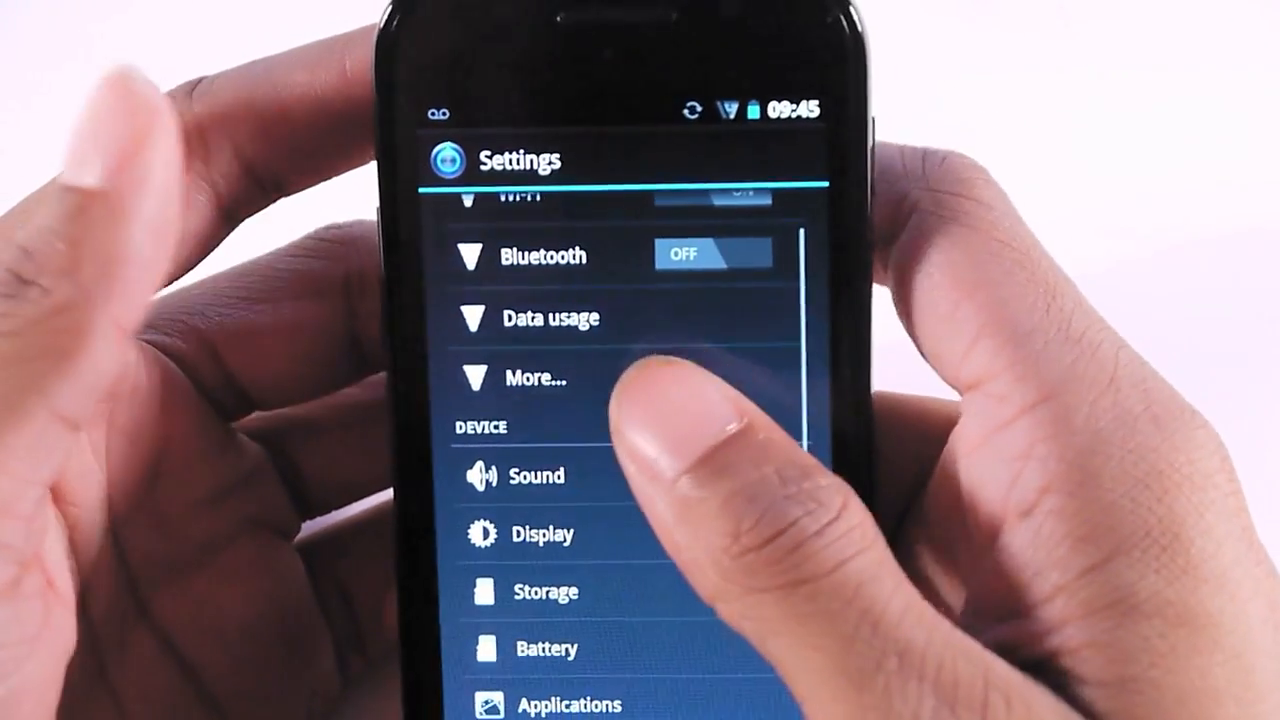
click(536, 378)
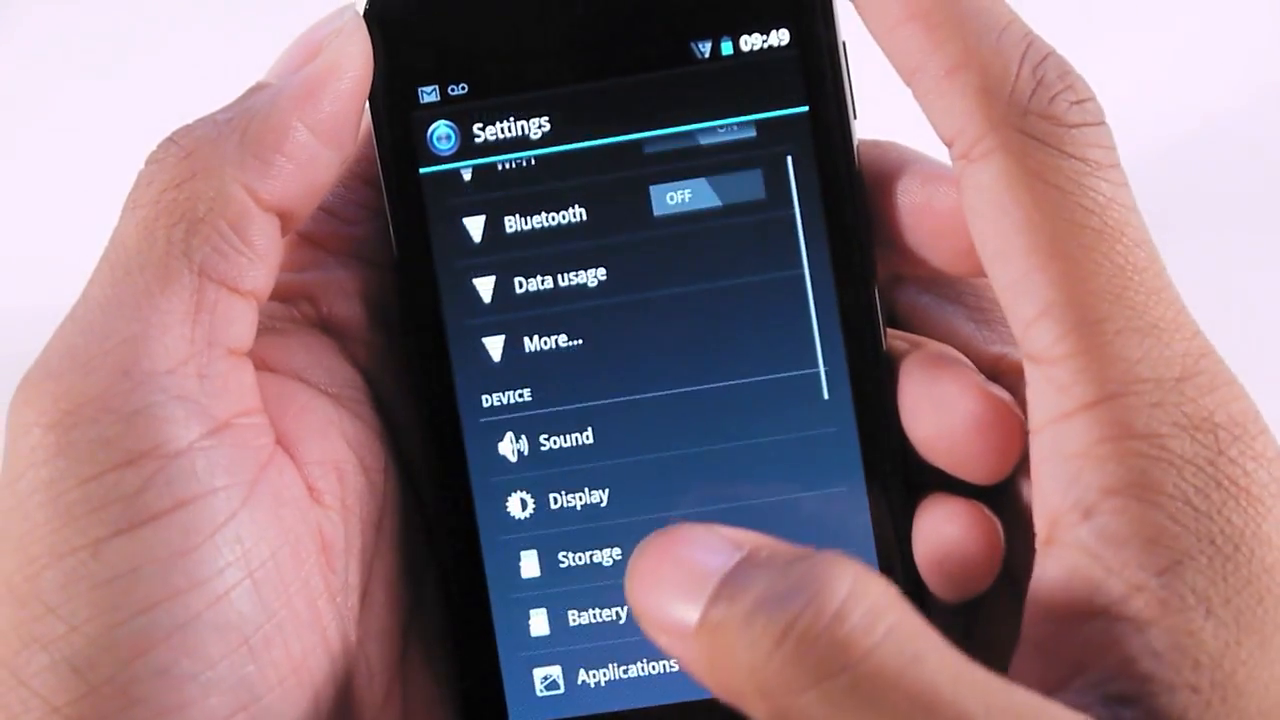
scroll(down, 3)
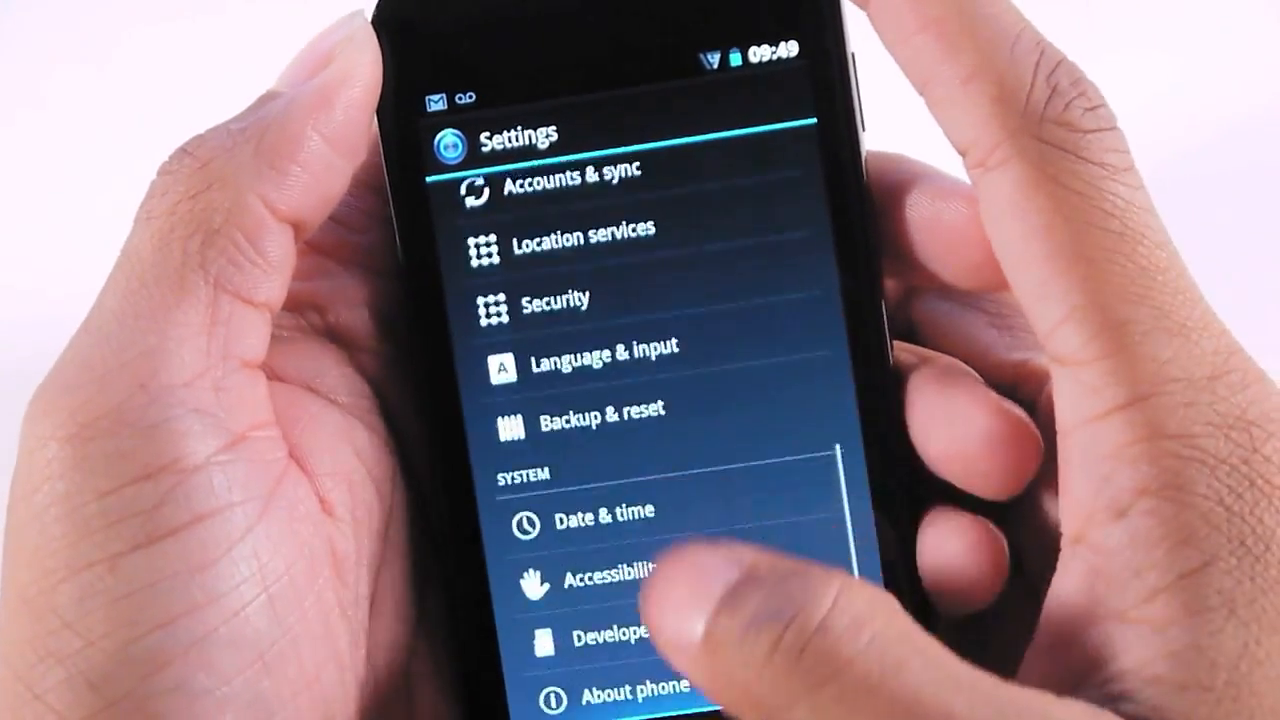
click(630, 687)
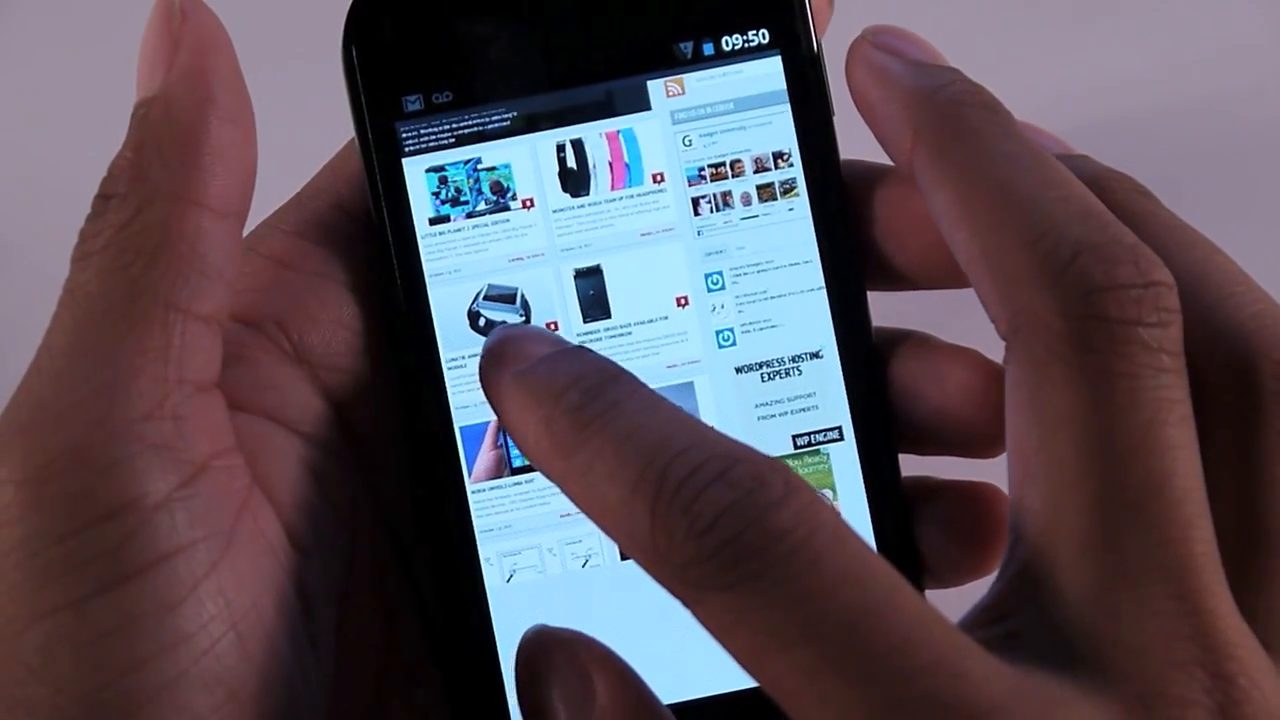
Step: Load gadgetu.net and show the browser menu with Bookmarks and Settings
scroll(down, 3)
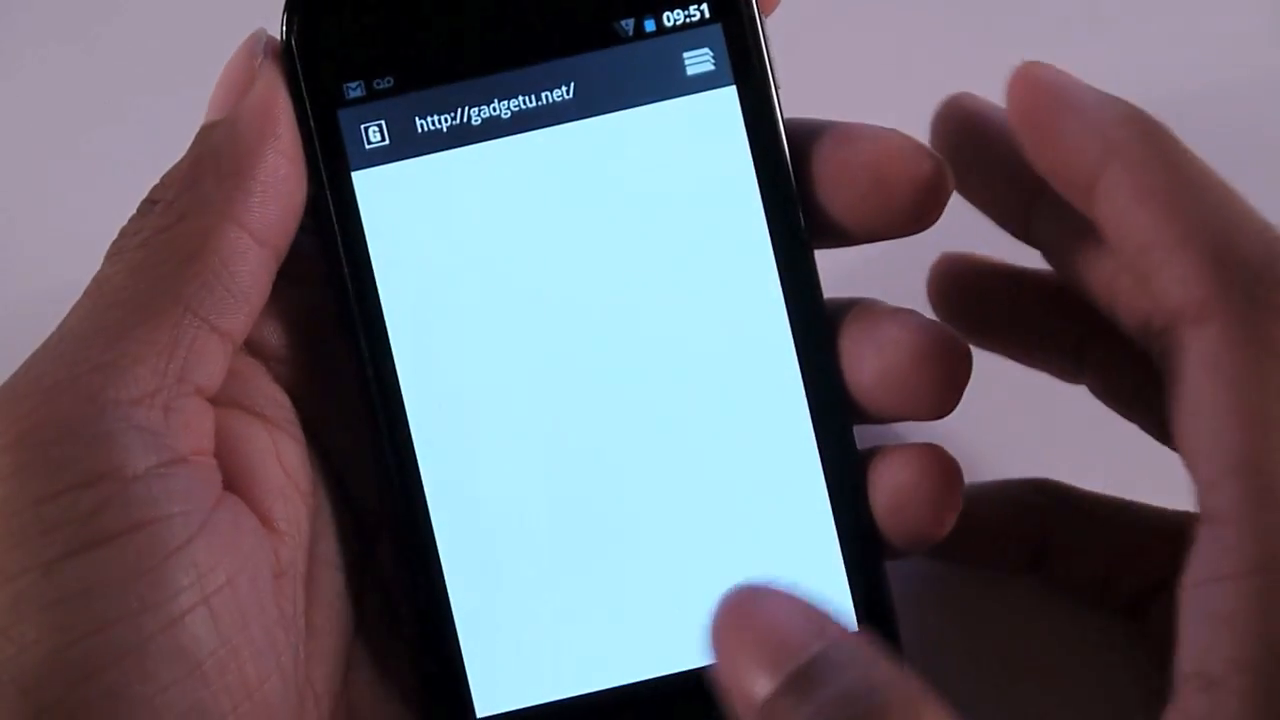
click(697, 62)
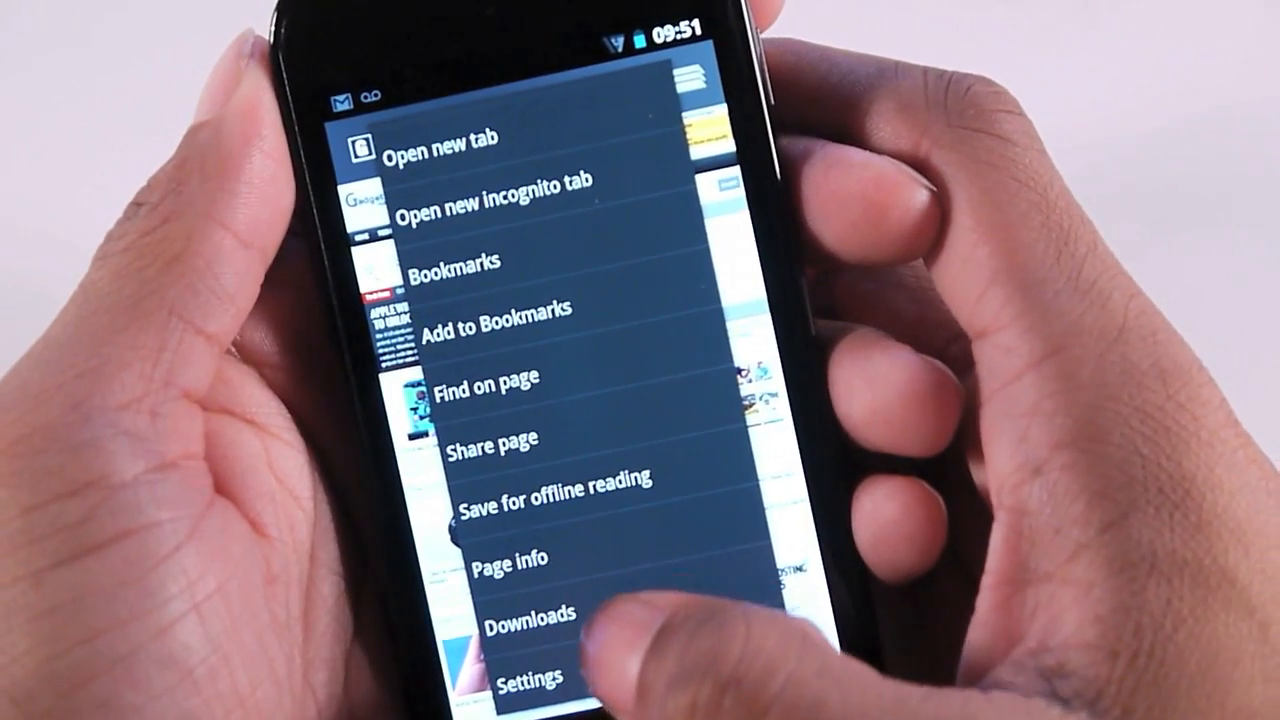
Step: Browse the browser Settings categories and the General page's homepage and auto-fill options
click(524, 678)
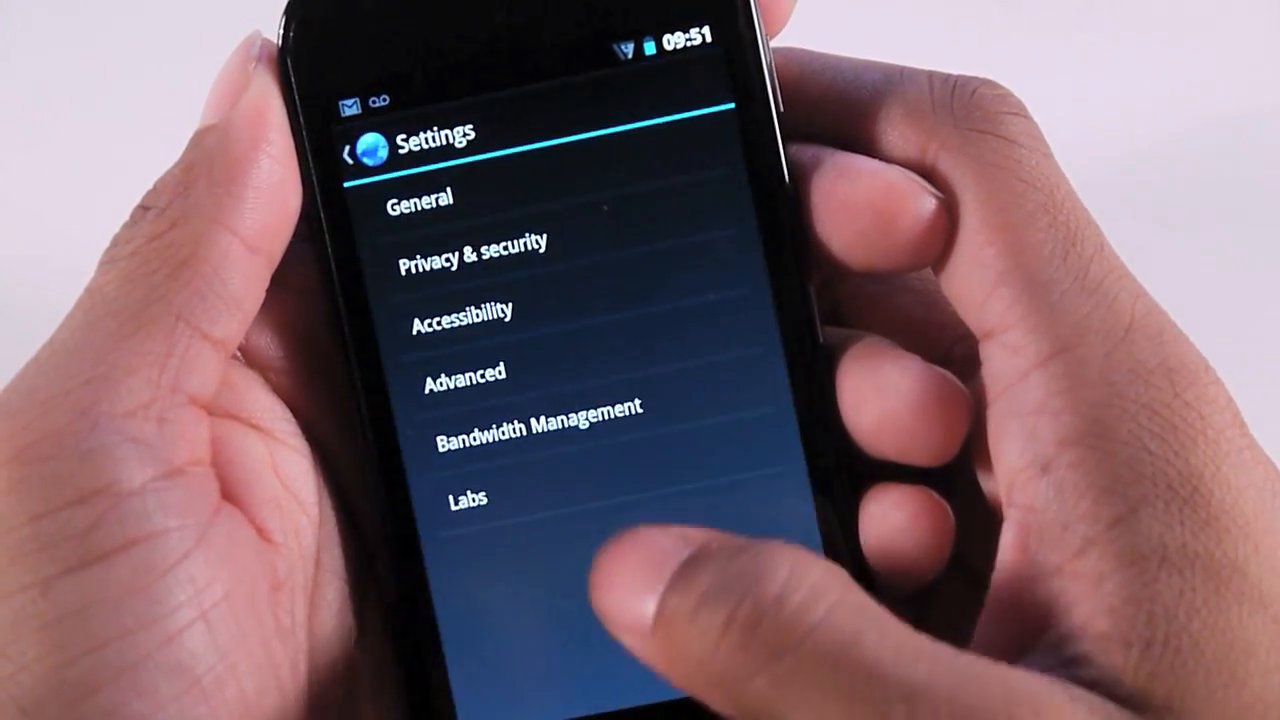
click(420, 200)
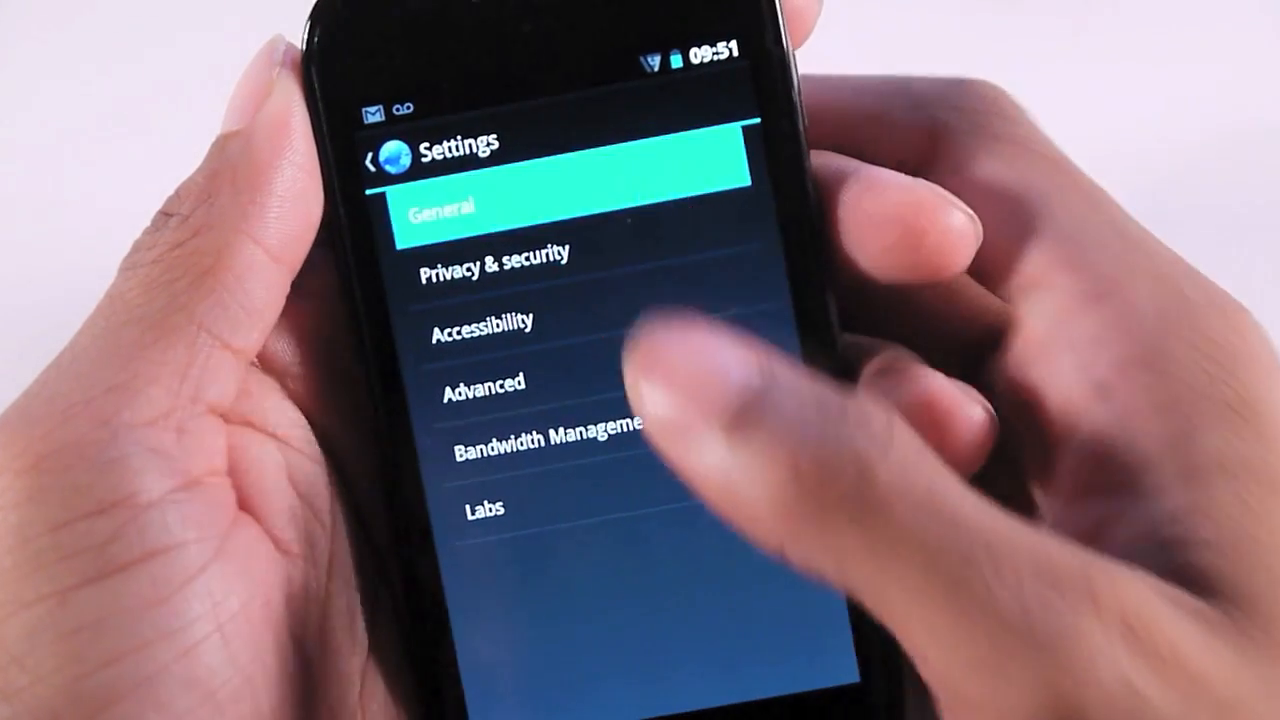
click(455, 205)
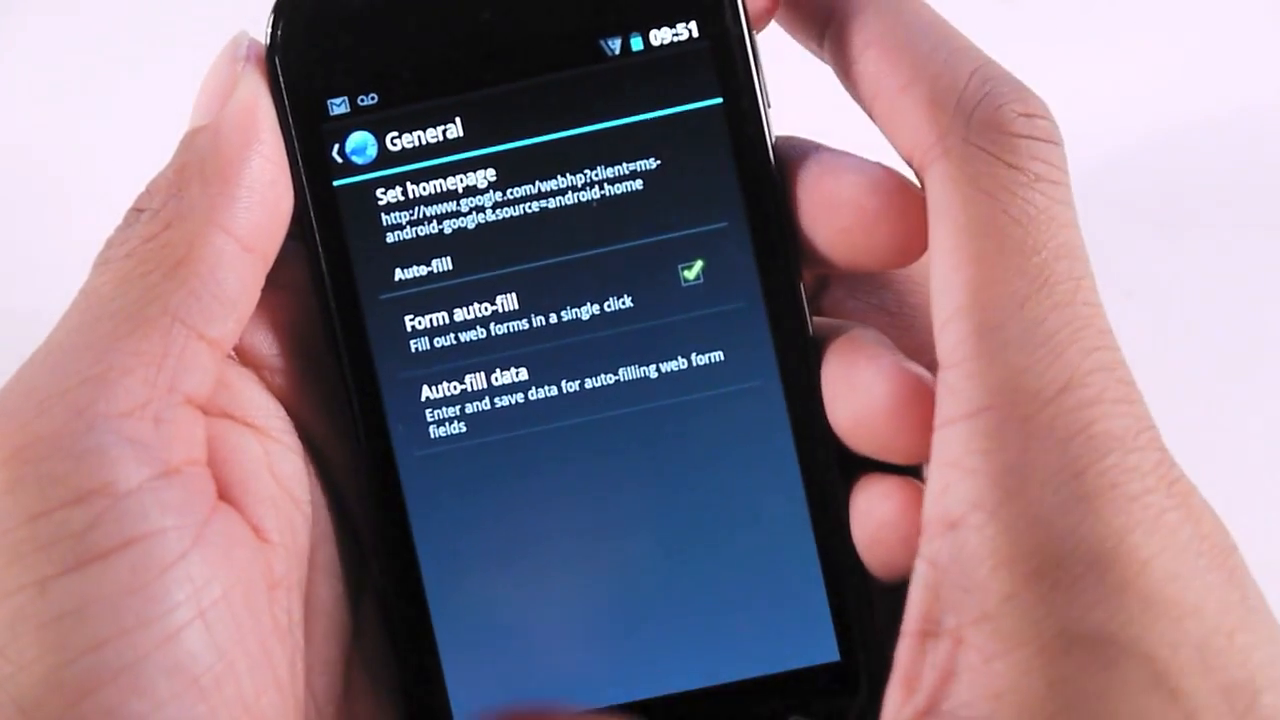
click(345, 155)
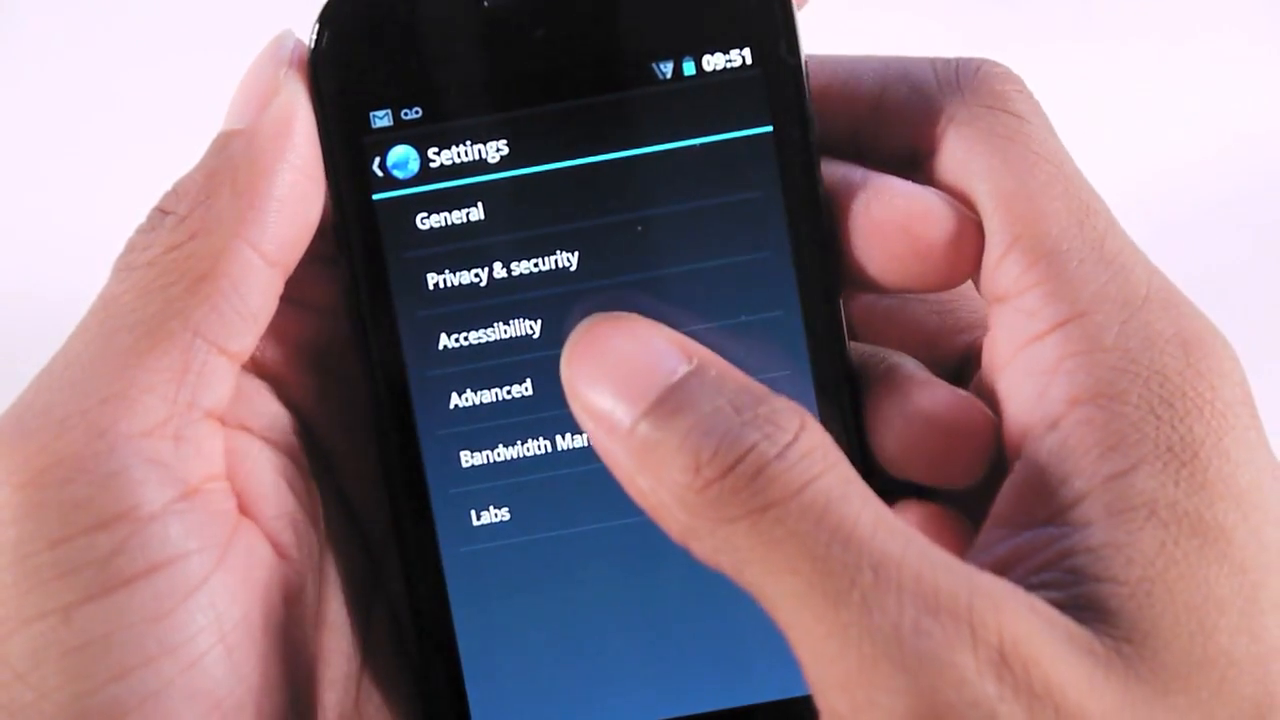
click(491, 327)
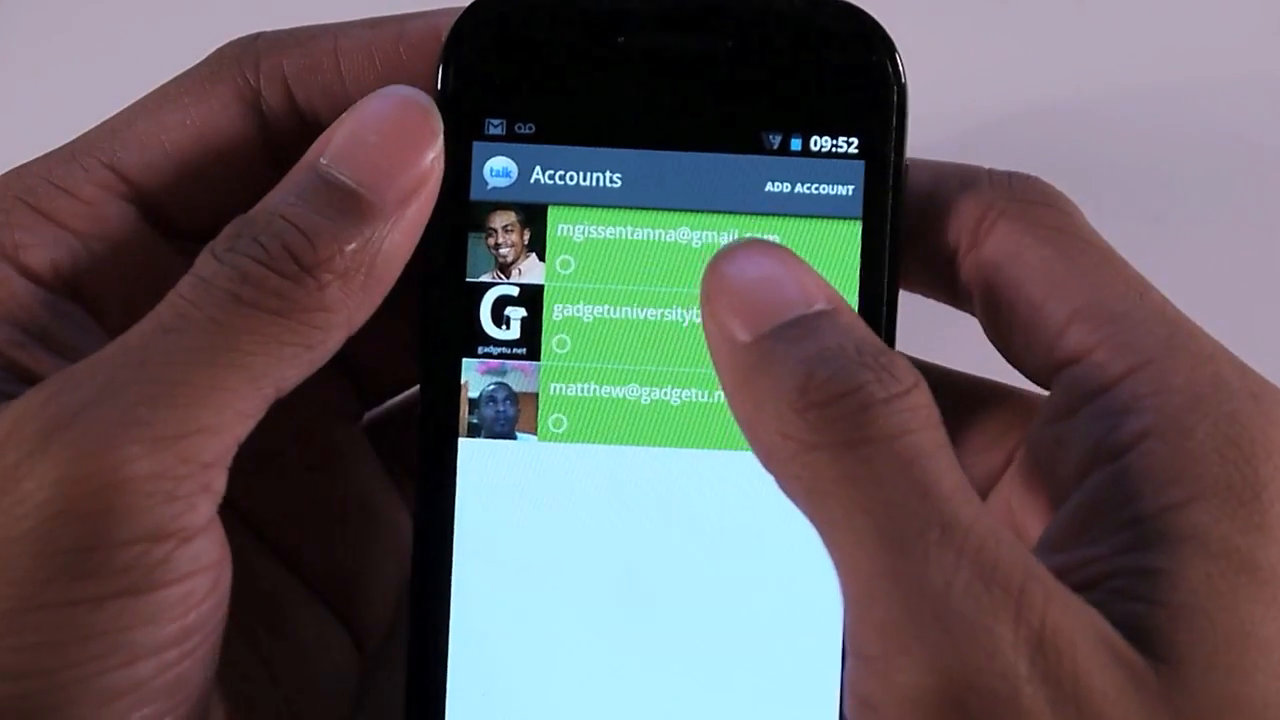
Step: Choose a Talk account and open the chat with Oliur
click(660, 255)
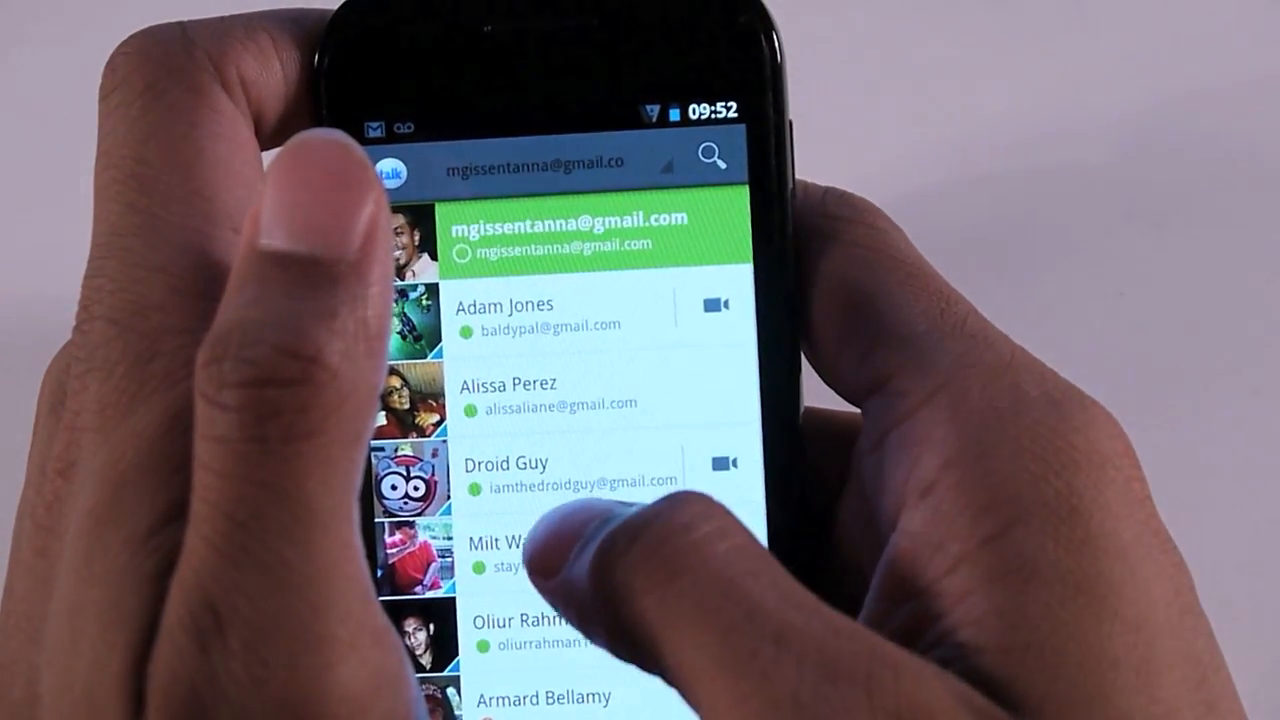
click(520, 630)
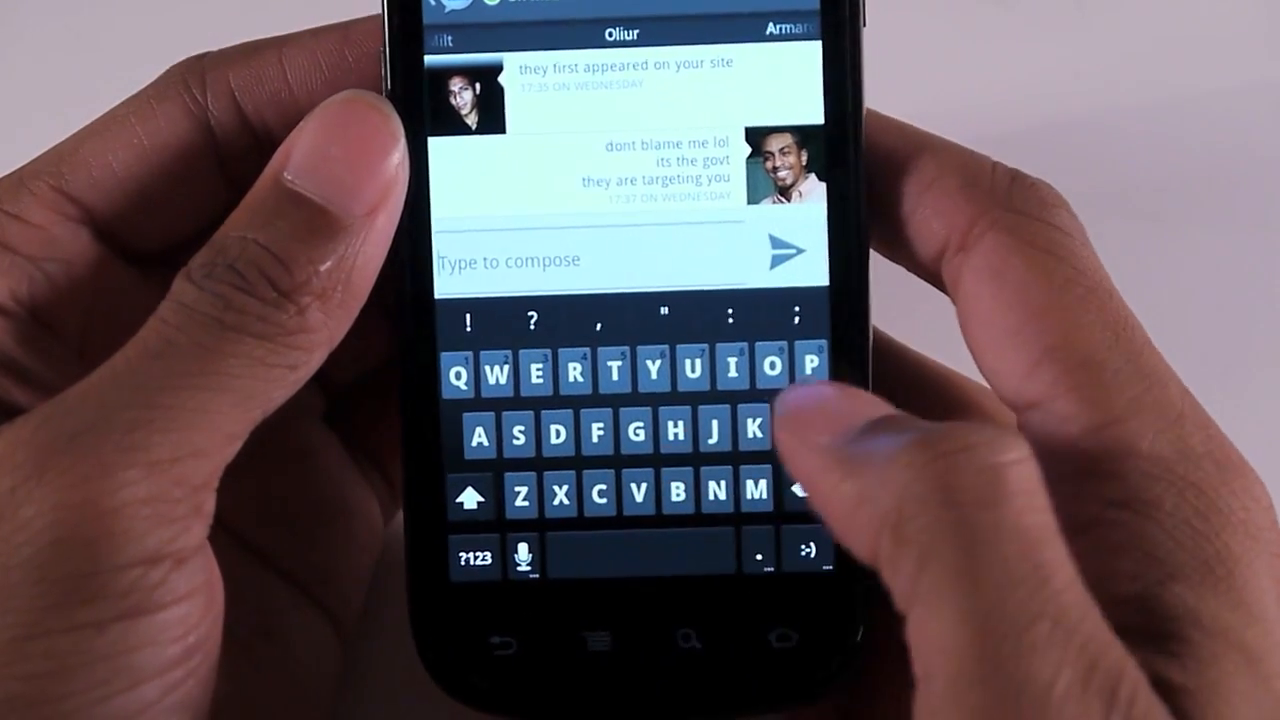
Step: Dictate a reply to Oliur by voice, then clear the dictated text
click(524, 556)
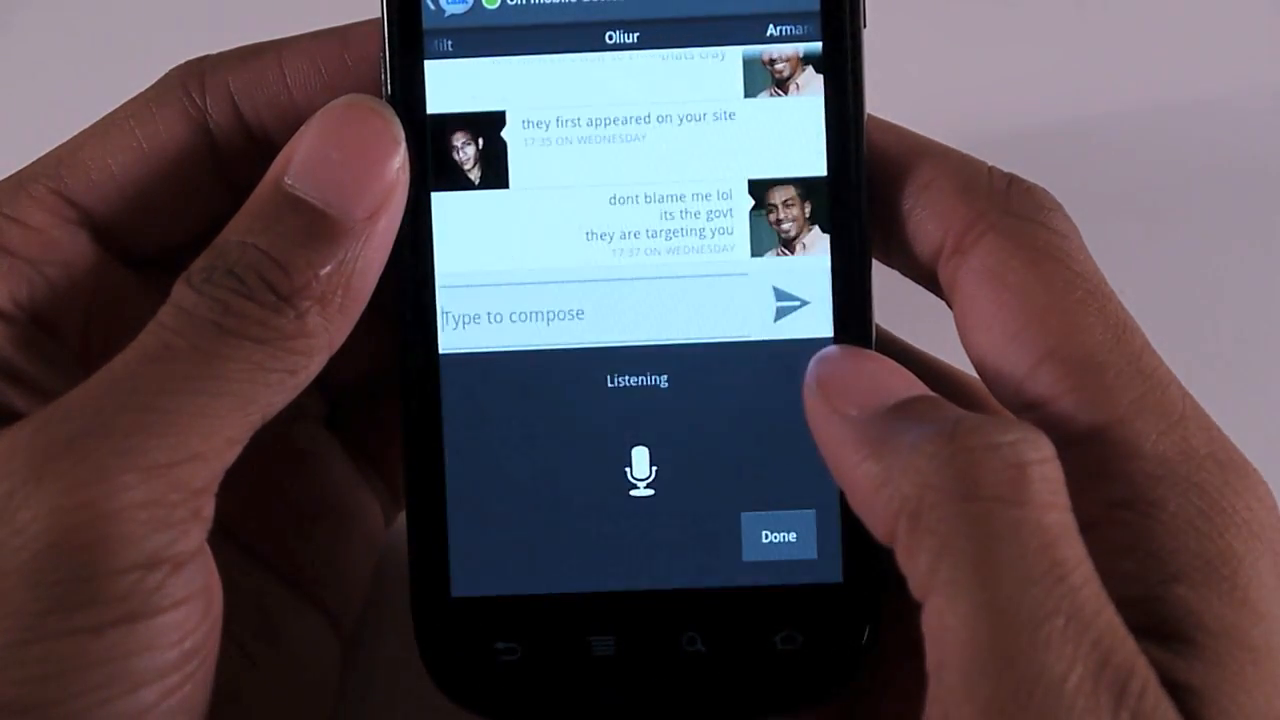
click(637, 470)
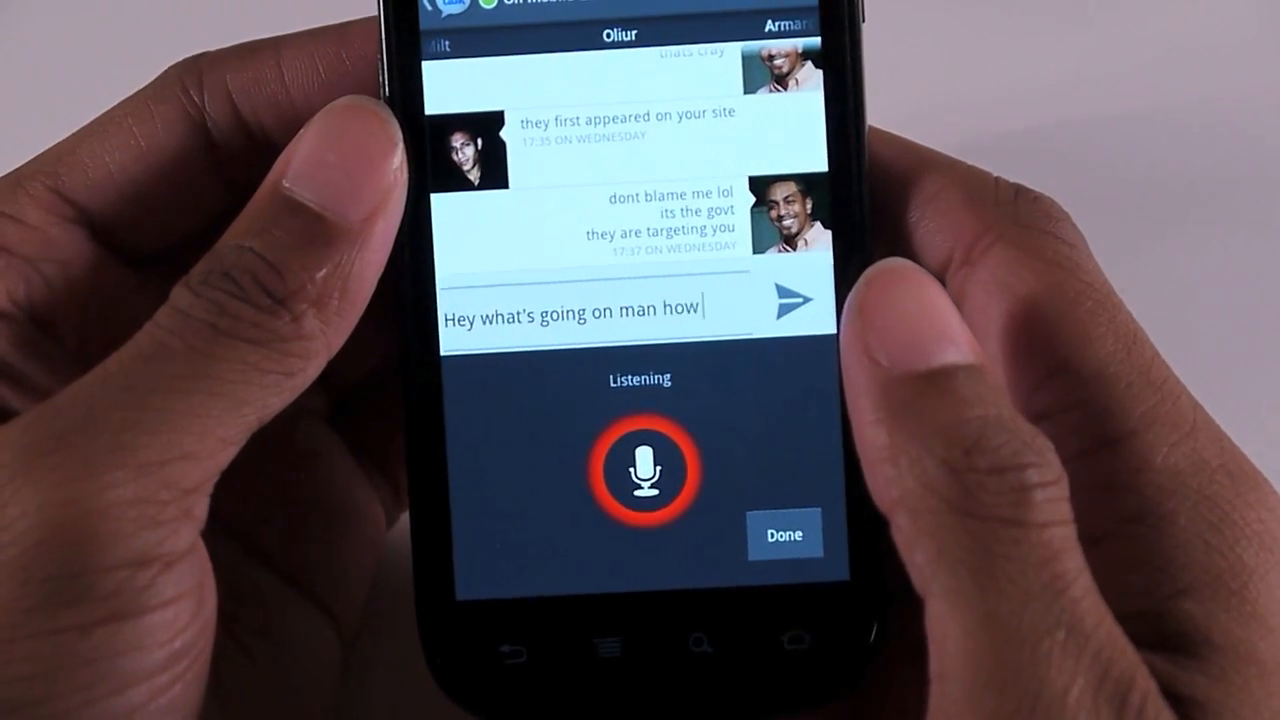
text(you been I'm just sitting here doing a)
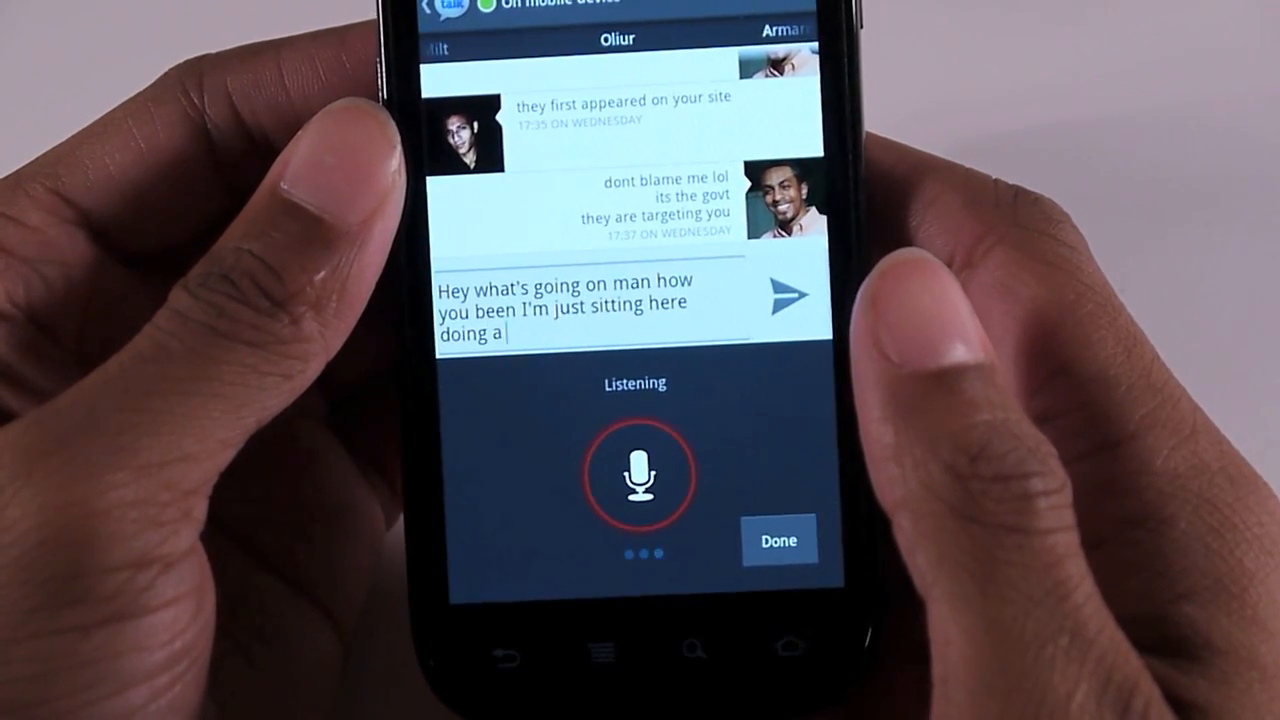
text(video for)
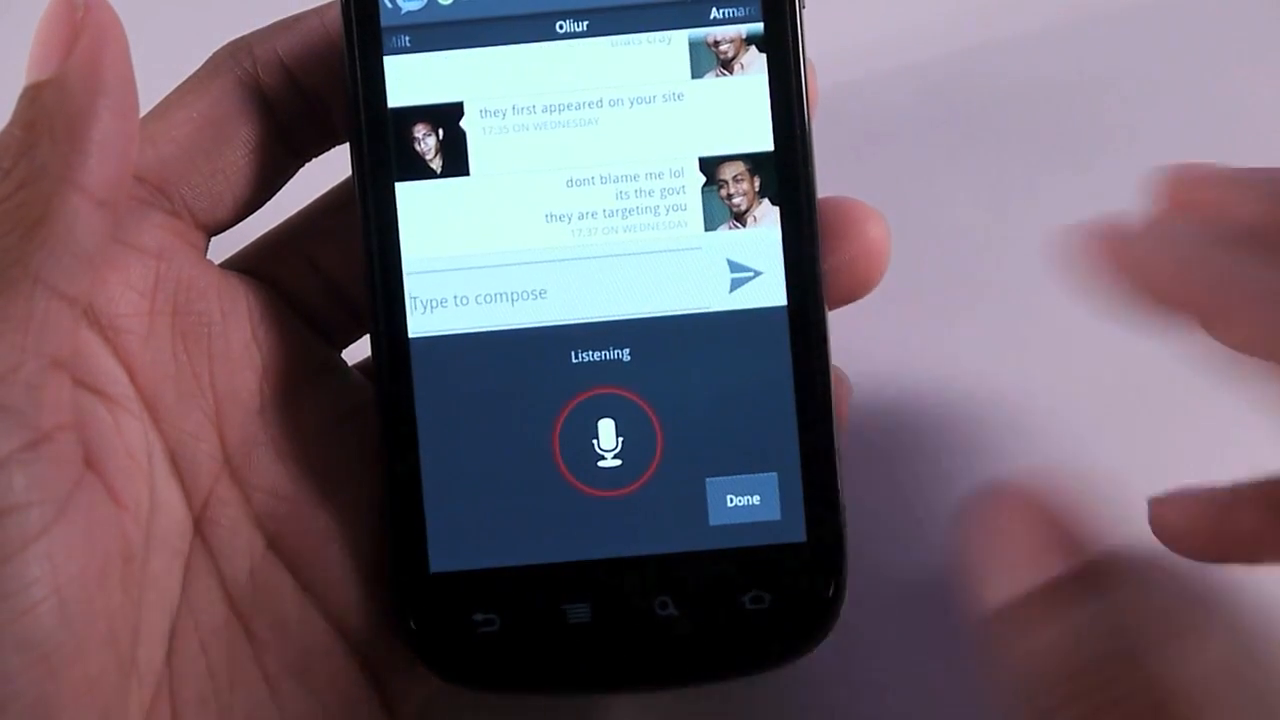
Step: Dictate "Hey what's up? How you been? I hope everything is going okay." and finish
text(Hey what's up? How you been? I)
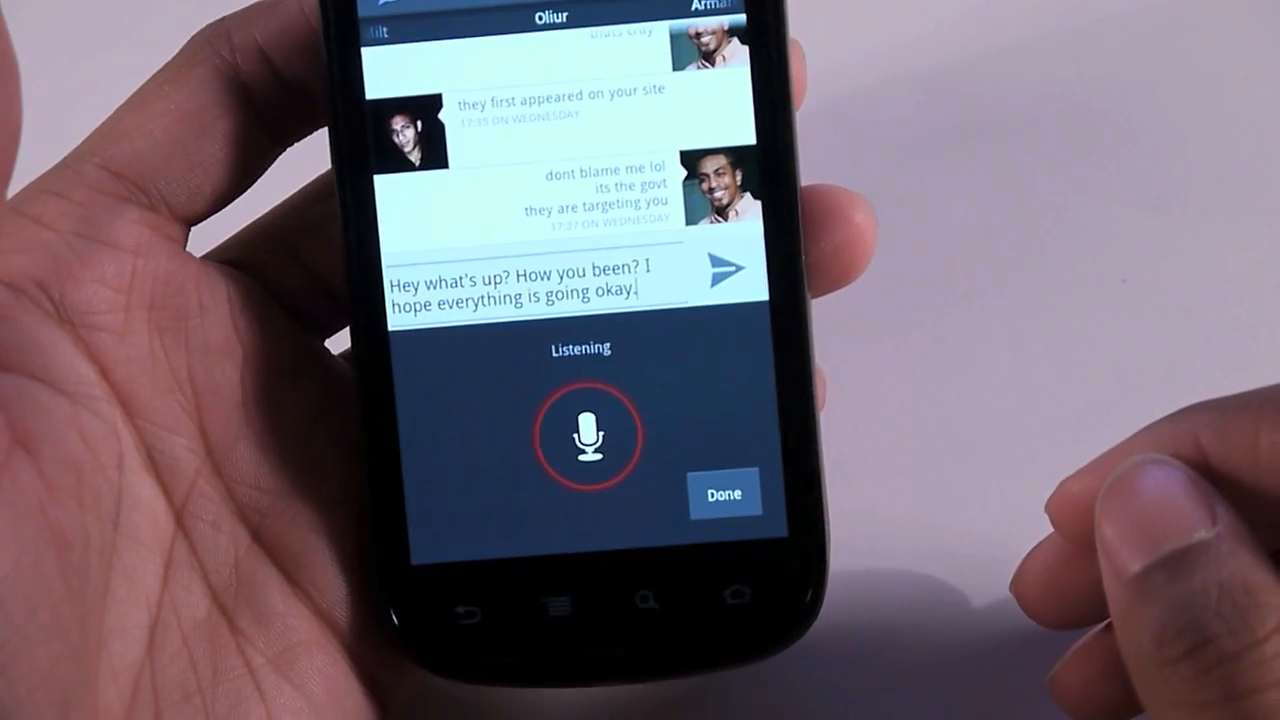
click(723, 492)
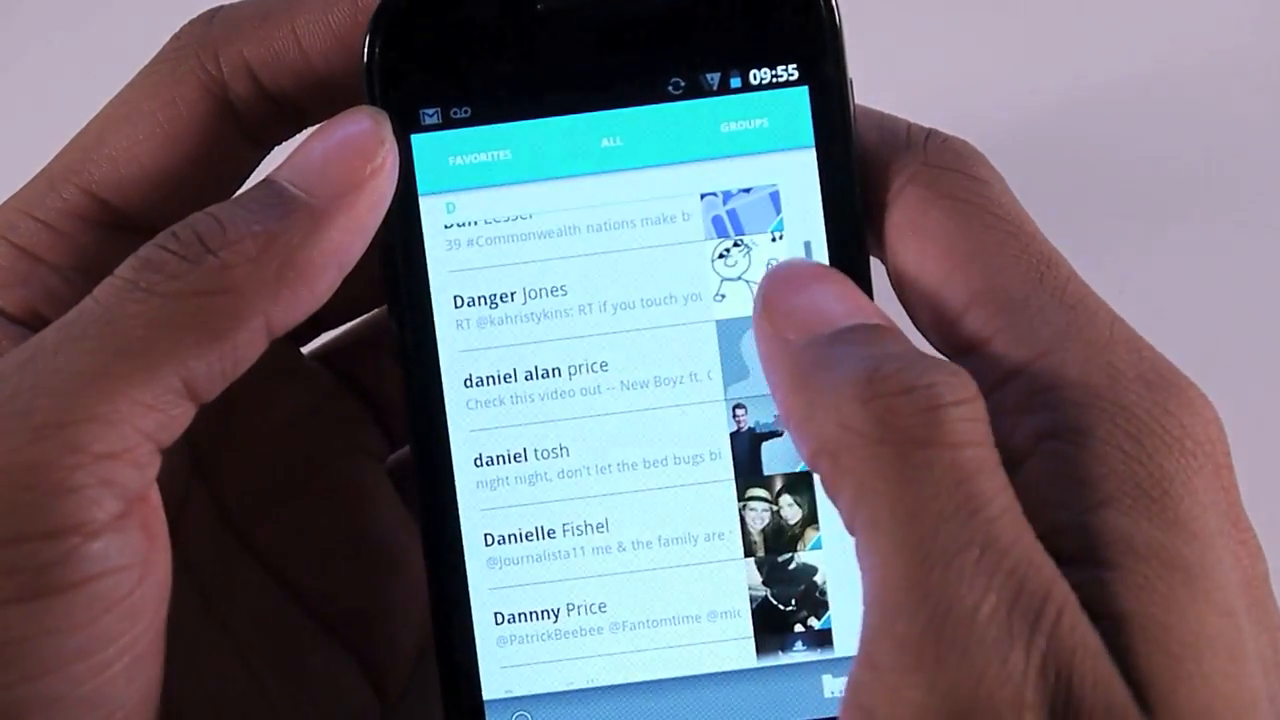
Step: Scroll All contacts, then view Groups: Coworkers, Family, Friends, Gadget University
scroll(down, 3)
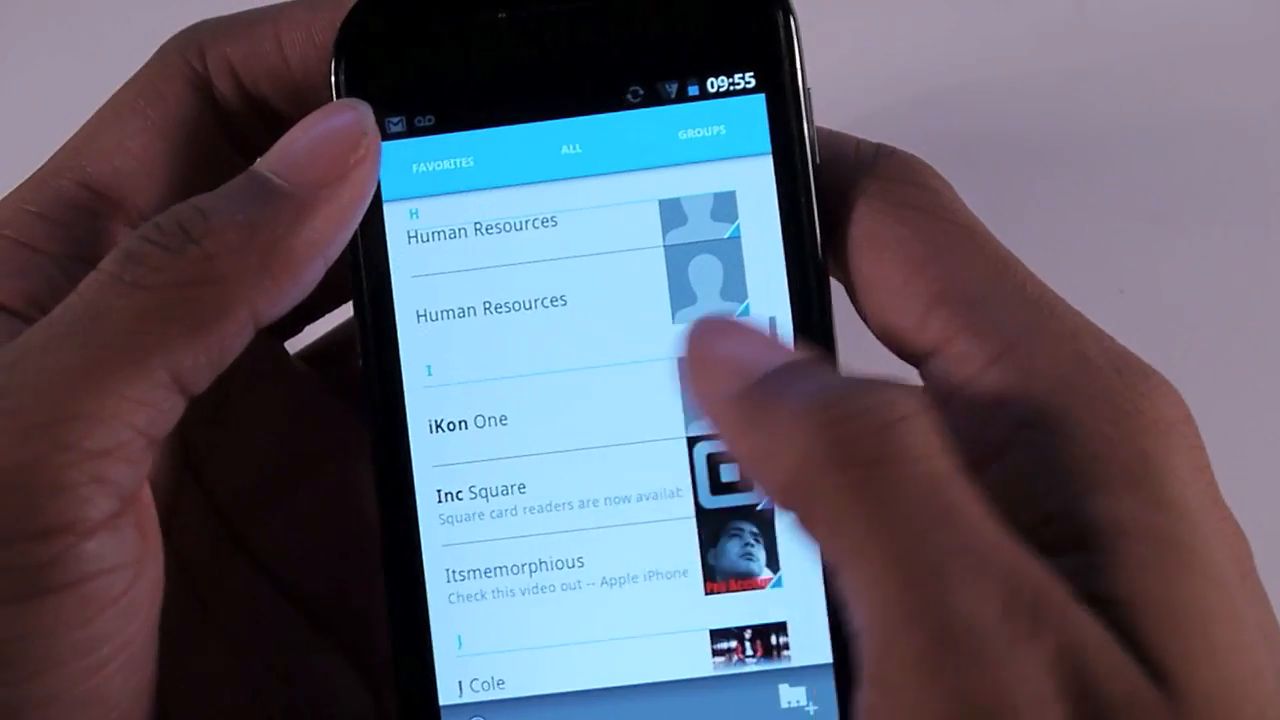
click(703, 132)
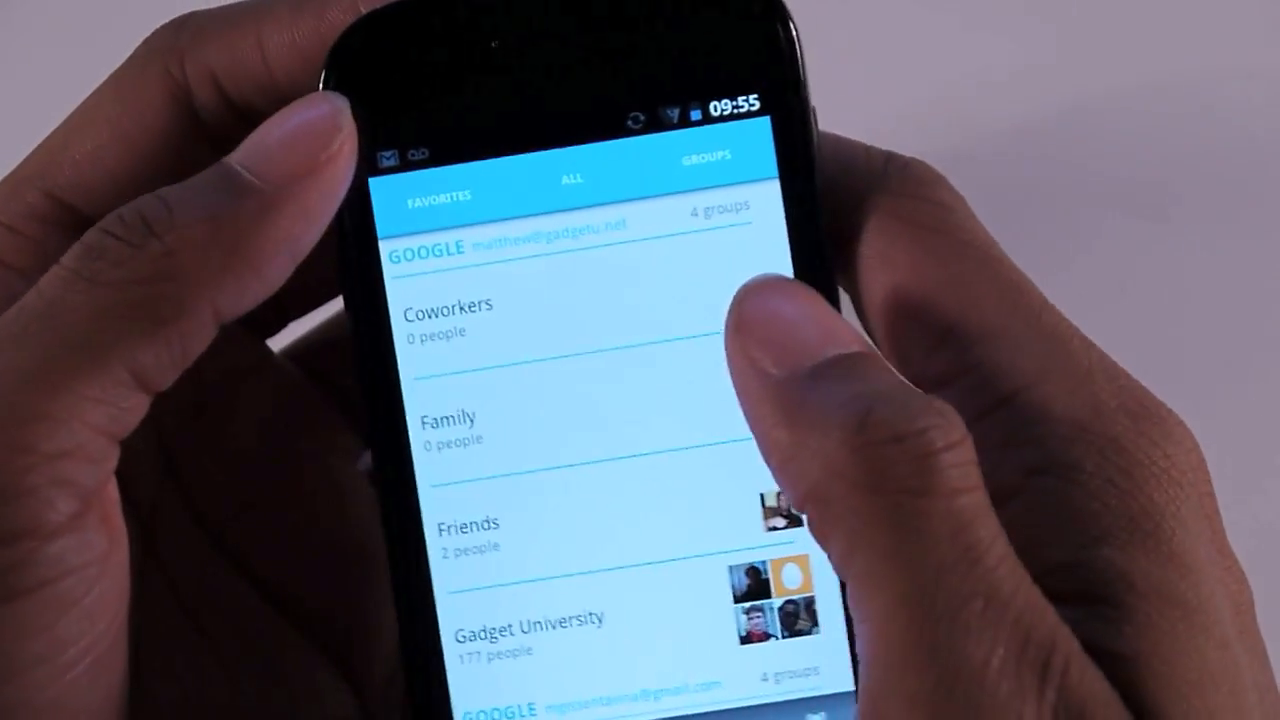
scroll(down, 3)
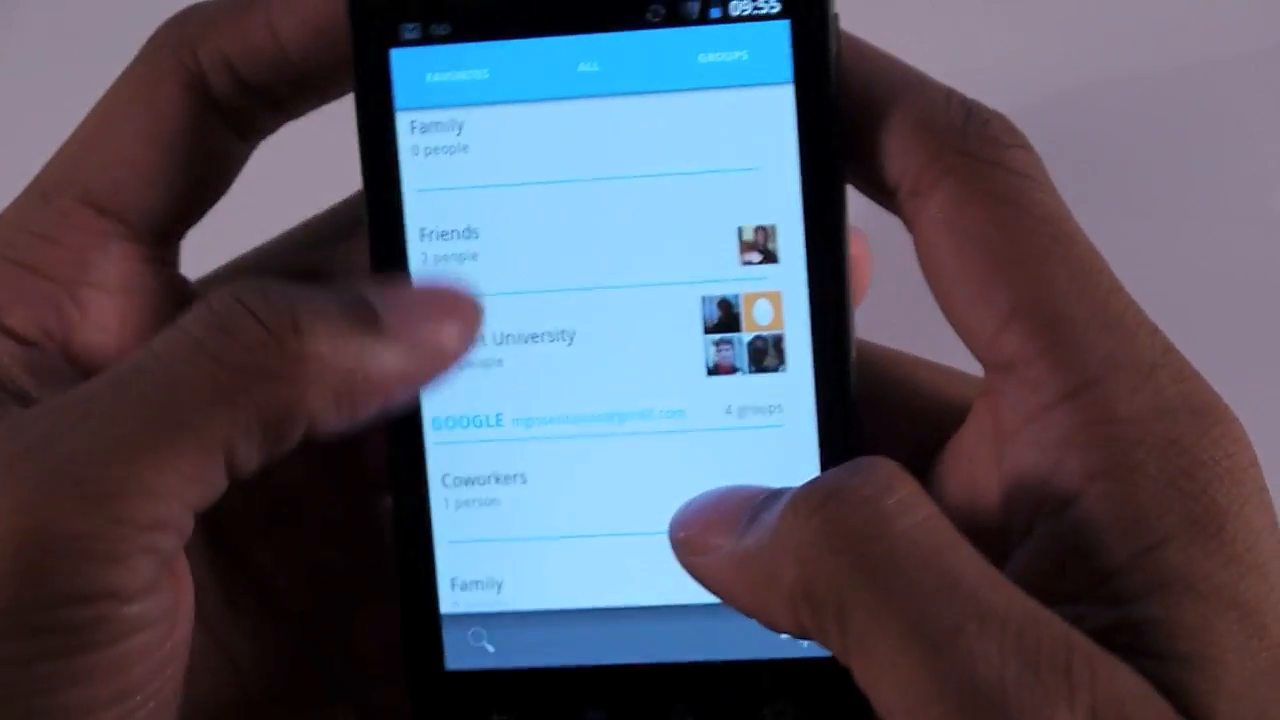
scroll(down, 3)
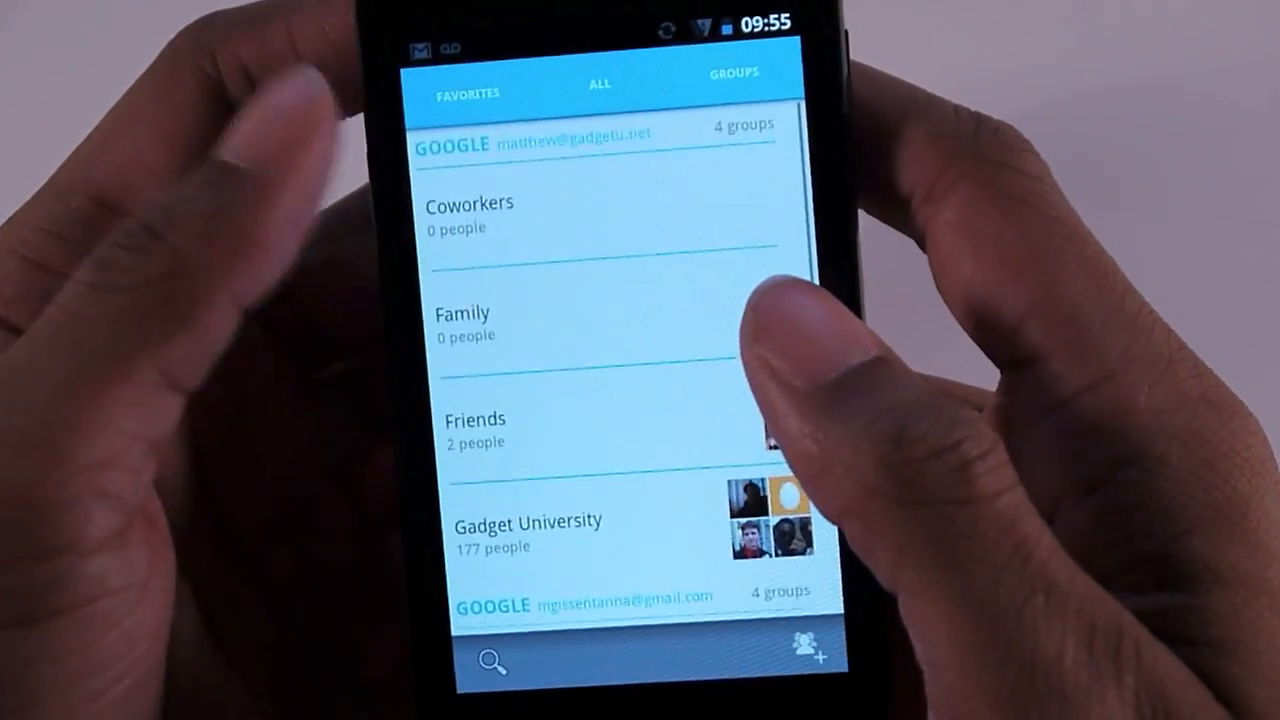